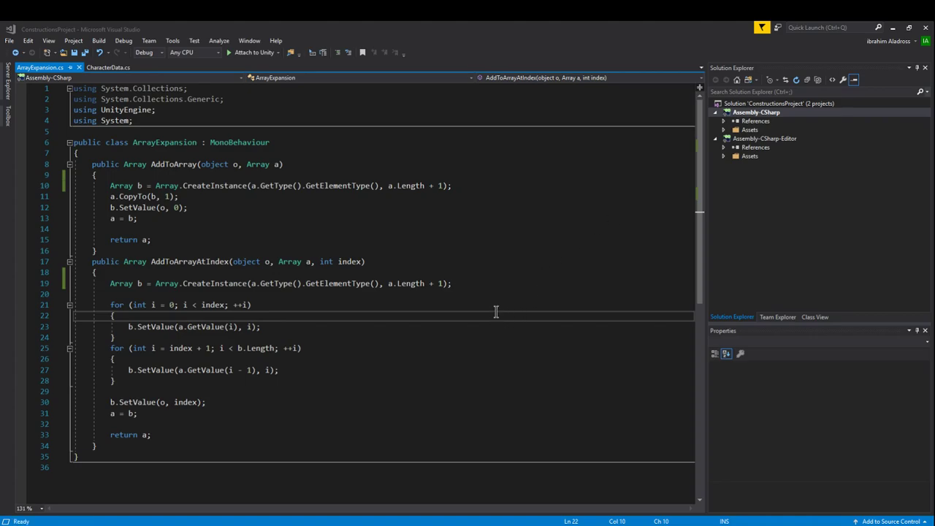
mouse_move(440, 307)
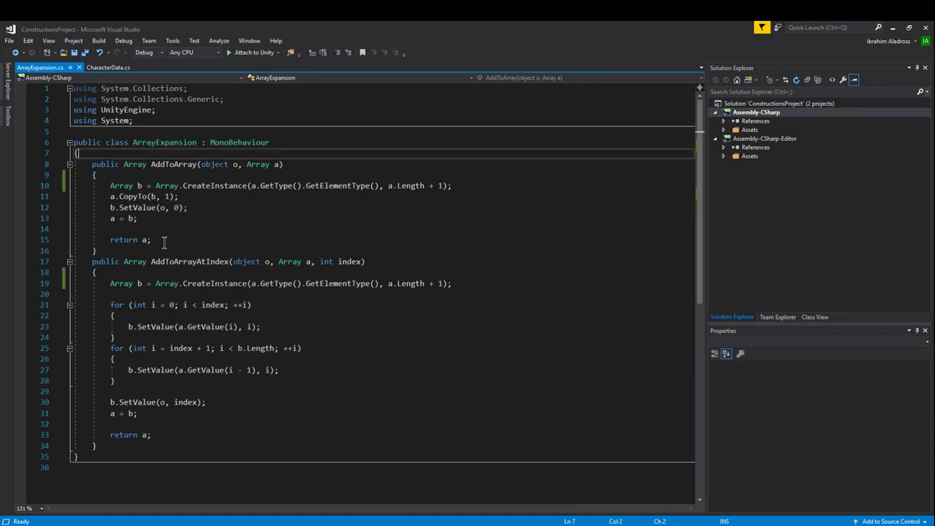
mouse_move(210, 228)
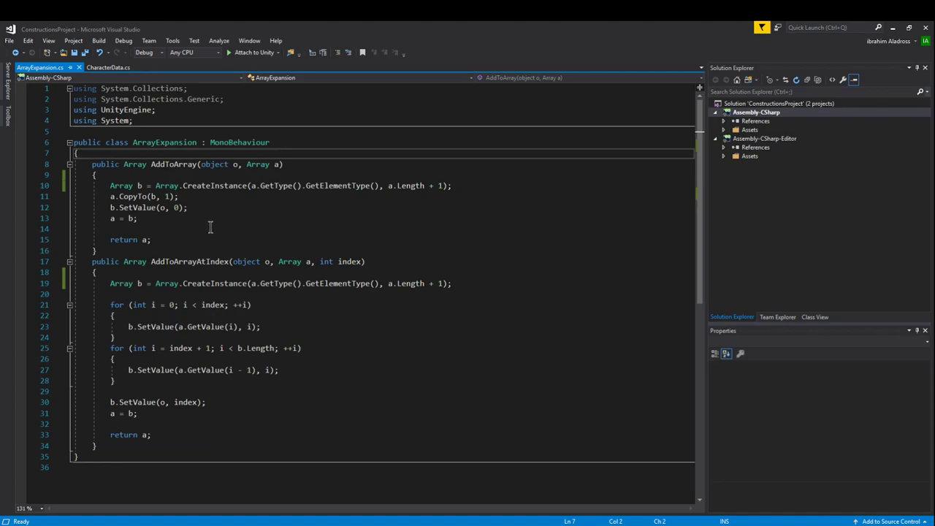
mouse_move(257, 219)
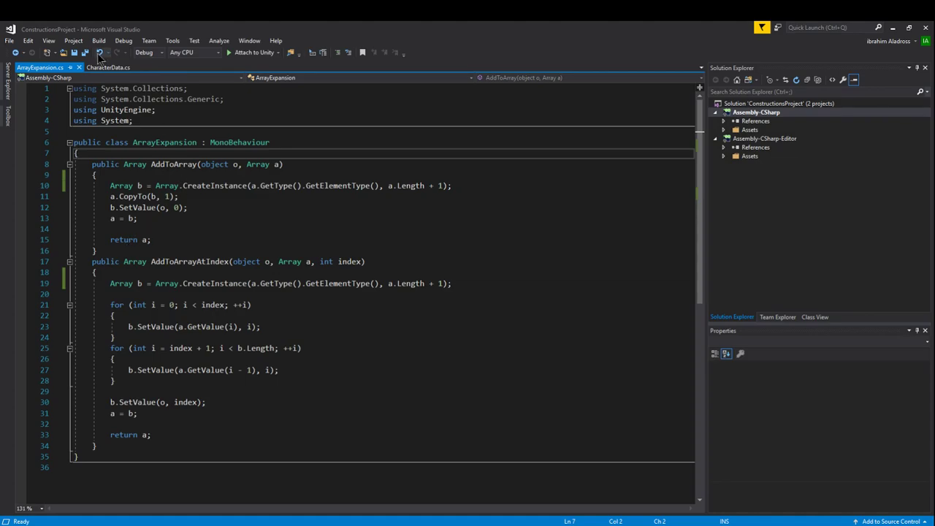
mouse_move(108, 67)
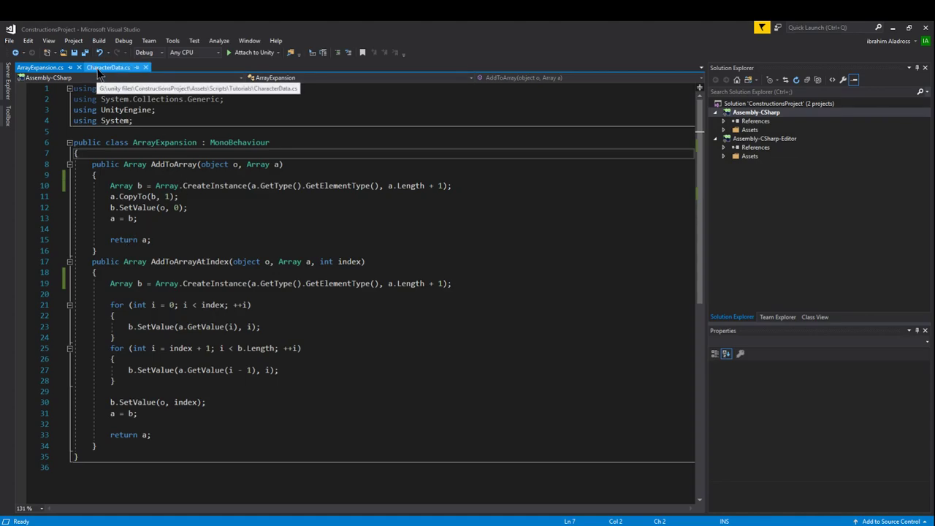
Review CharacterData's nextNumber field and the AddToArray calls for myPeople and numbers in Update
click(108, 67)
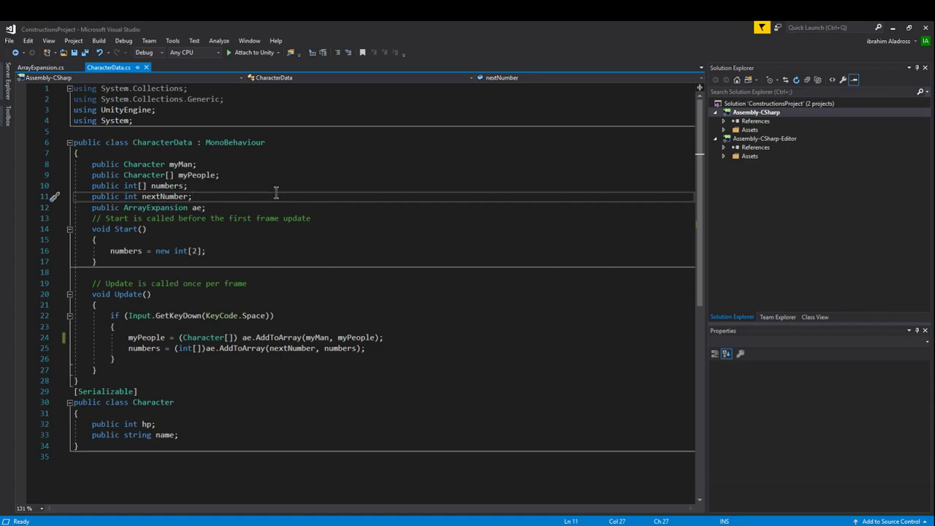
mouse_move(149, 184)
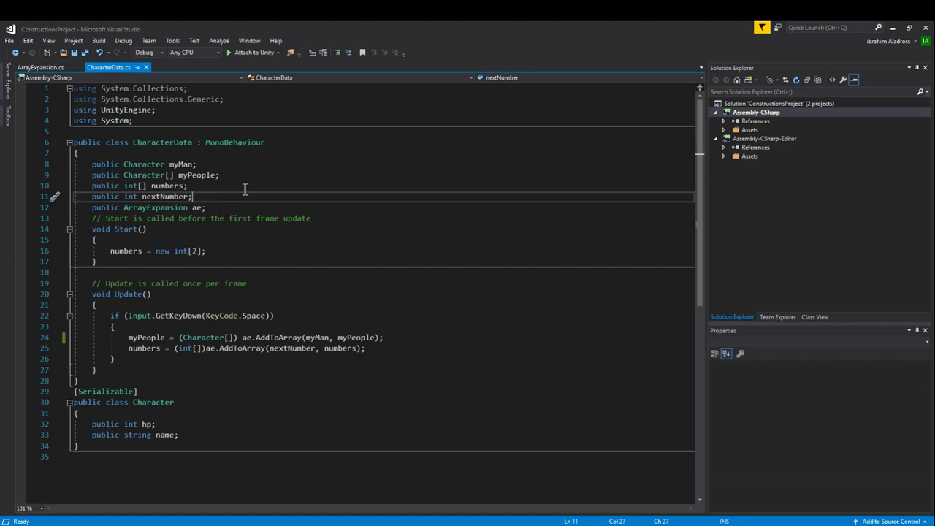
mouse_move(235, 170)
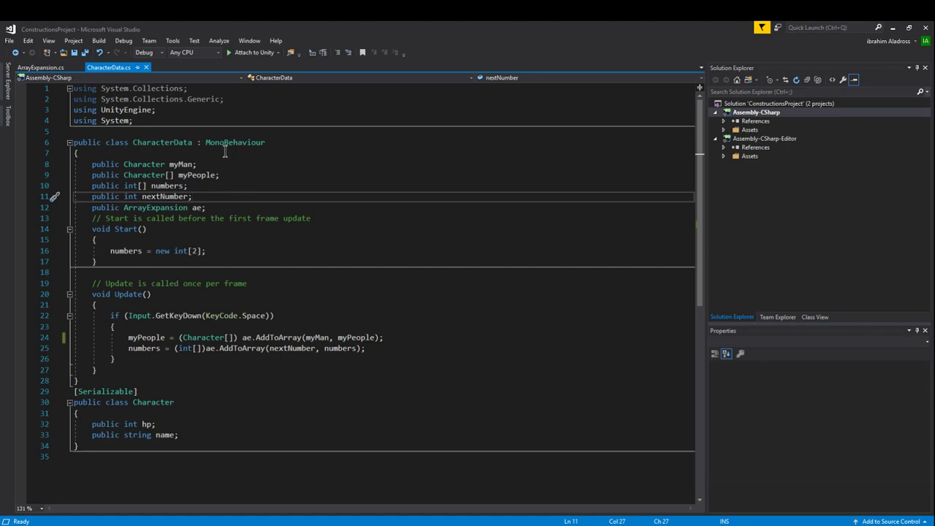
mouse_move(248, 164)
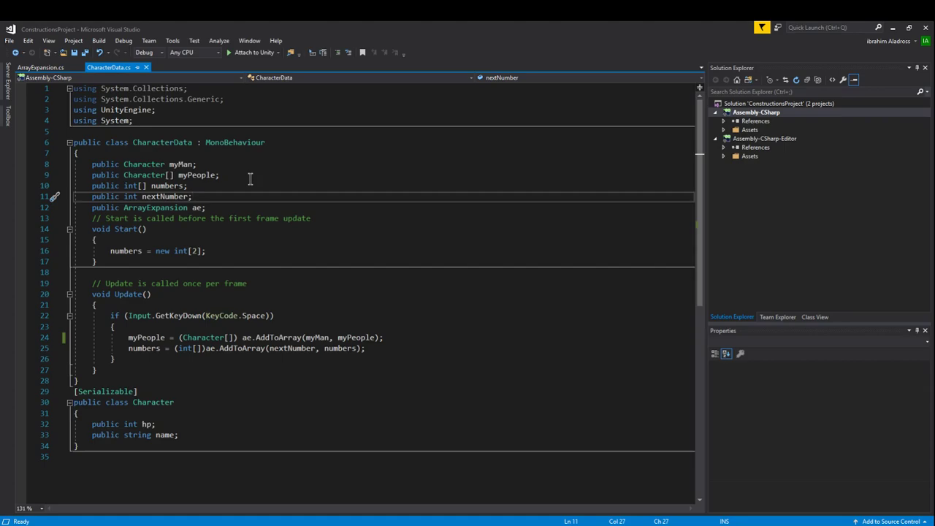
mouse_move(137, 175)
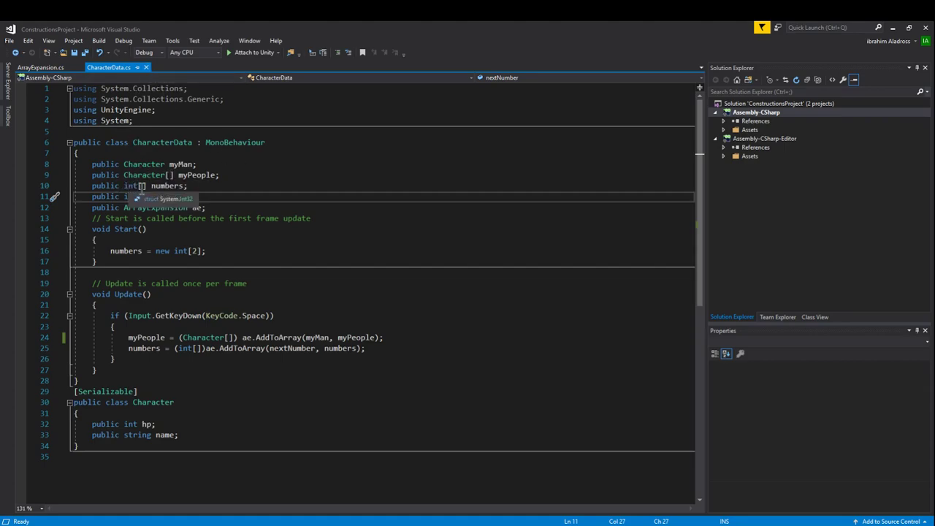
text(nextNumber;)
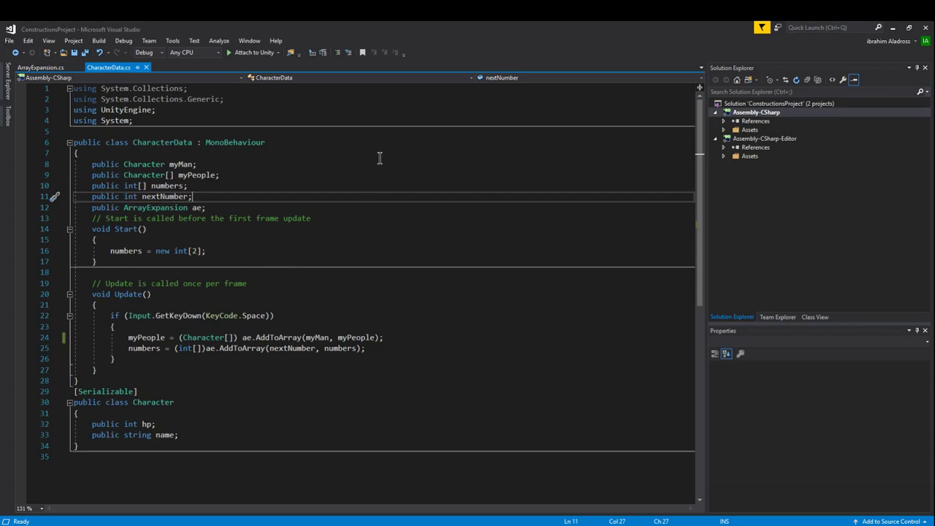
mouse_move(340, 219)
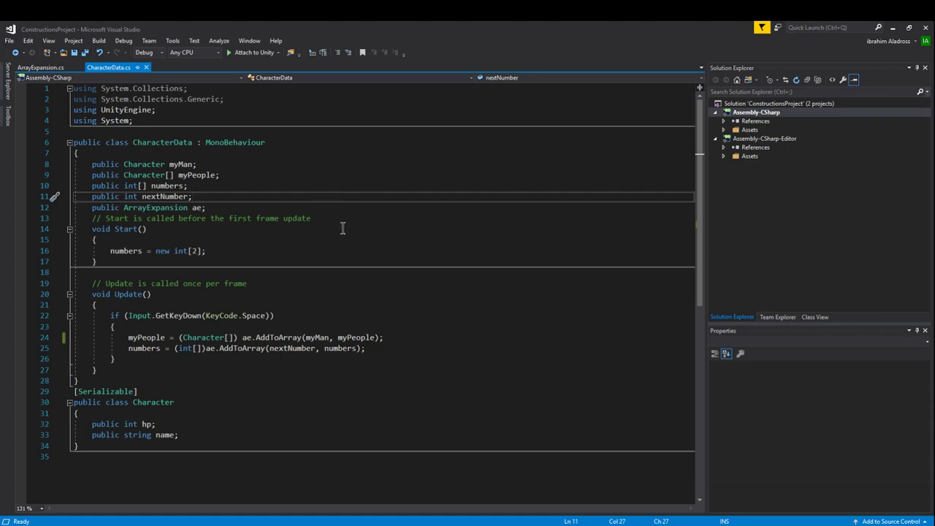
mouse_move(294, 168)
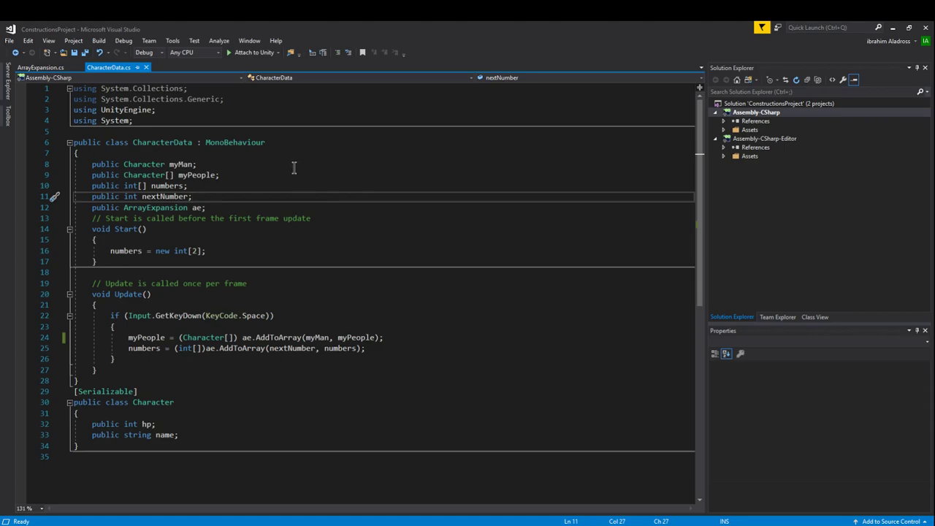
mouse_move(292, 170)
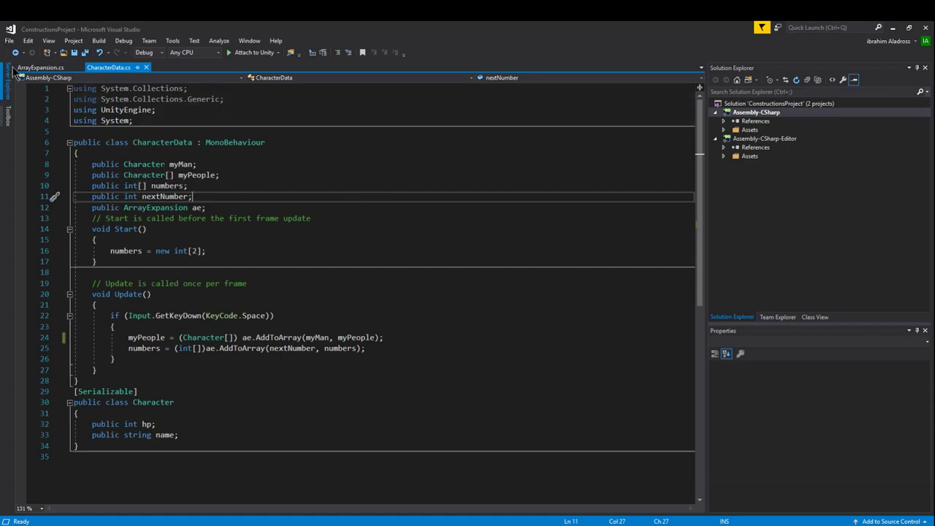
Revisit ArrayExpansion's using directives and the AddToArray method signature
click(40, 68)
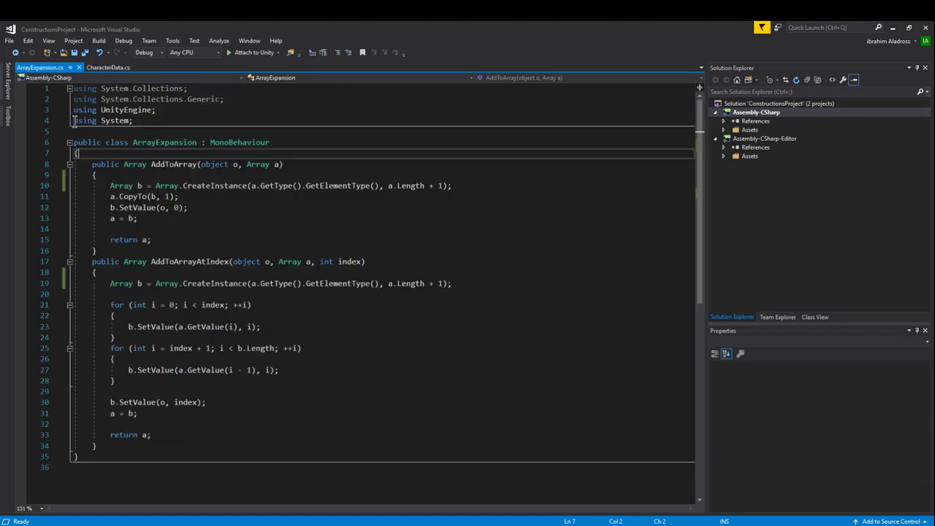
click(102, 120)
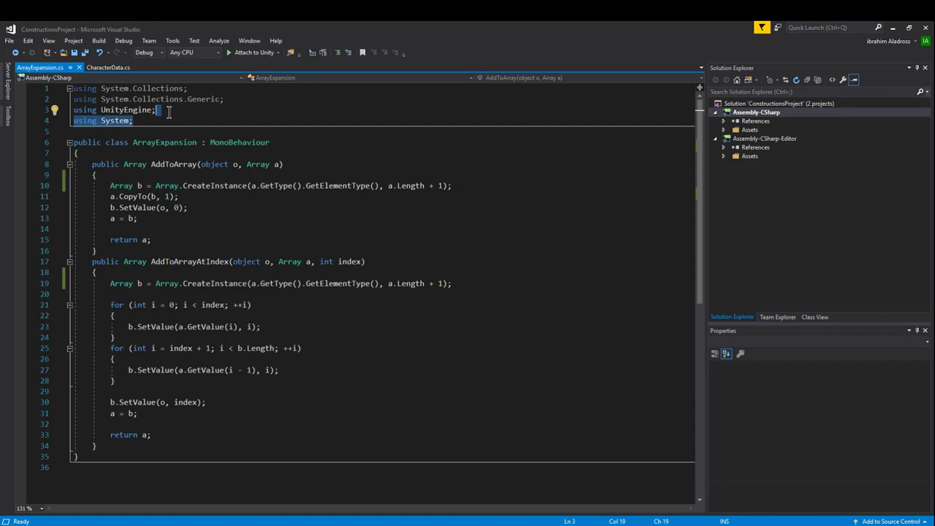
mouse_move(170, 120)
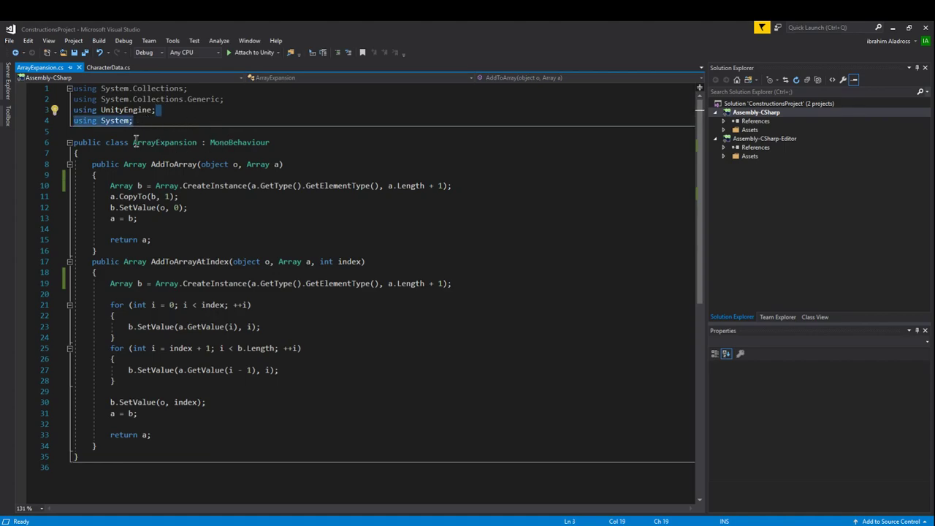
click(134, 163)
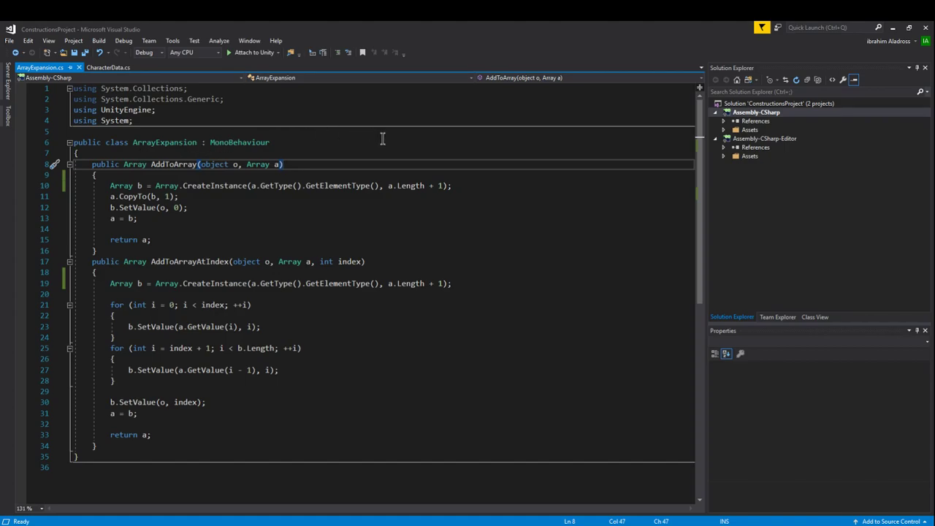
mouse_move(295, 143)
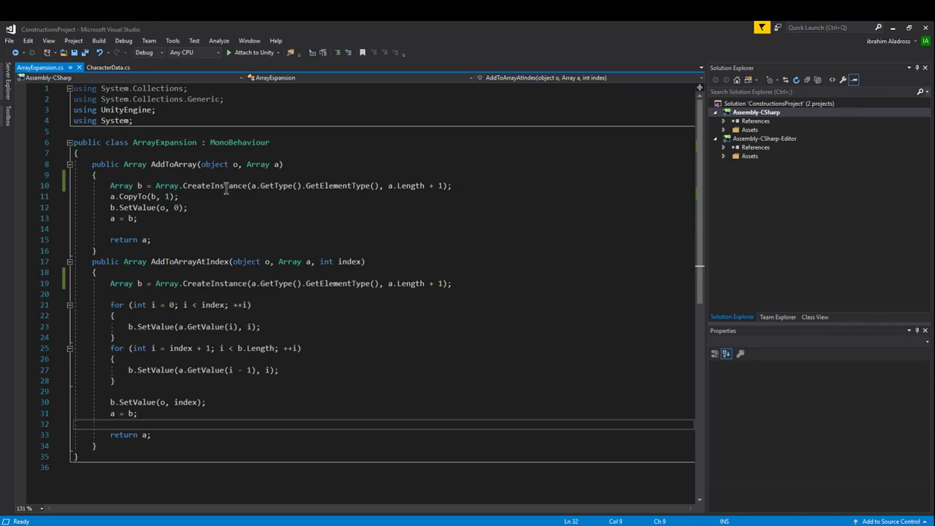
mouse_move(479, 181)
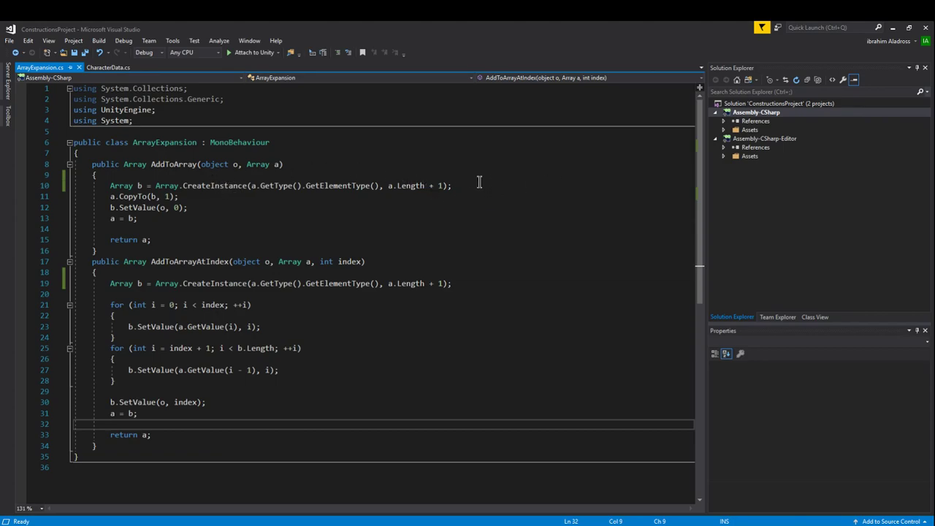
mouse_move(222, 394)
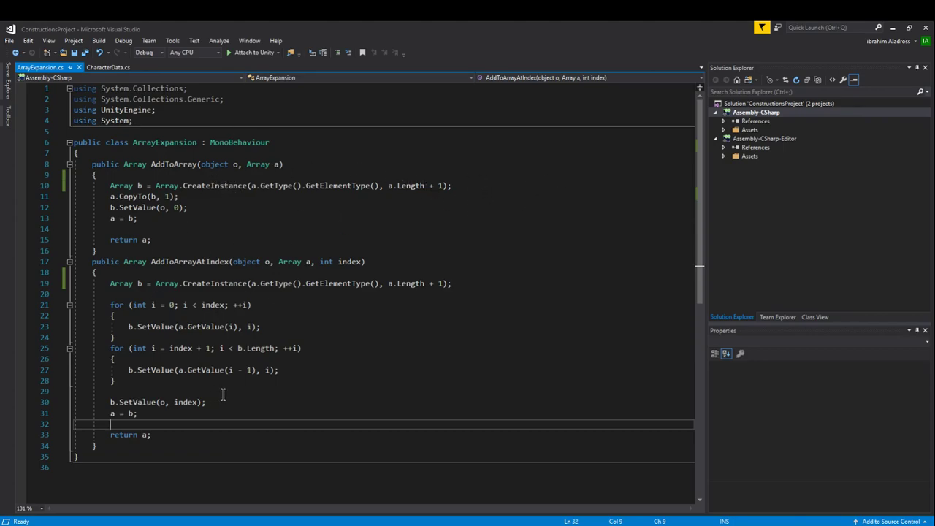
mouse_move(149, 163)
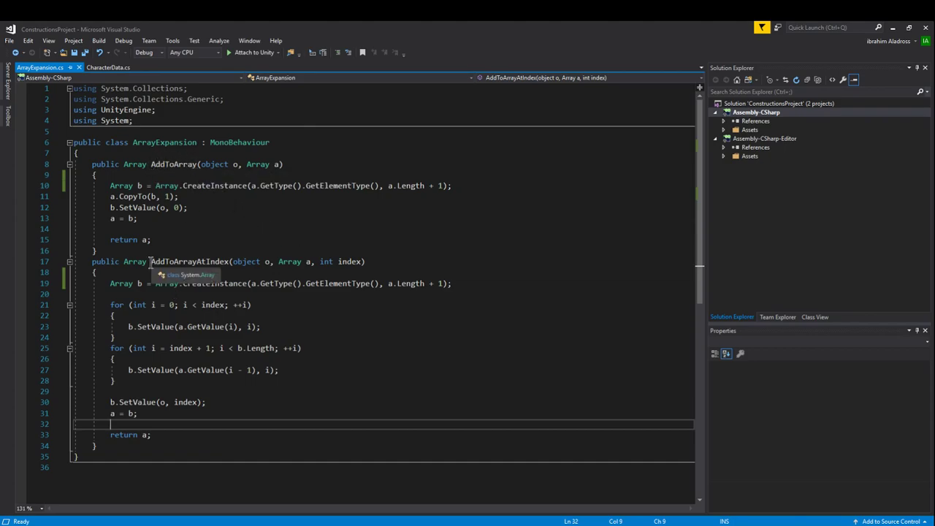
mouse_move(220, 241)
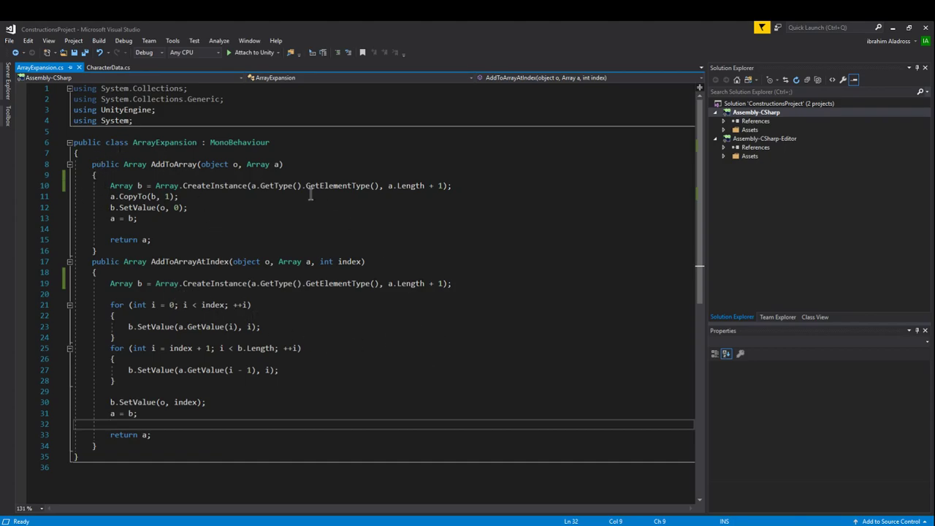
double_click(211, 260)
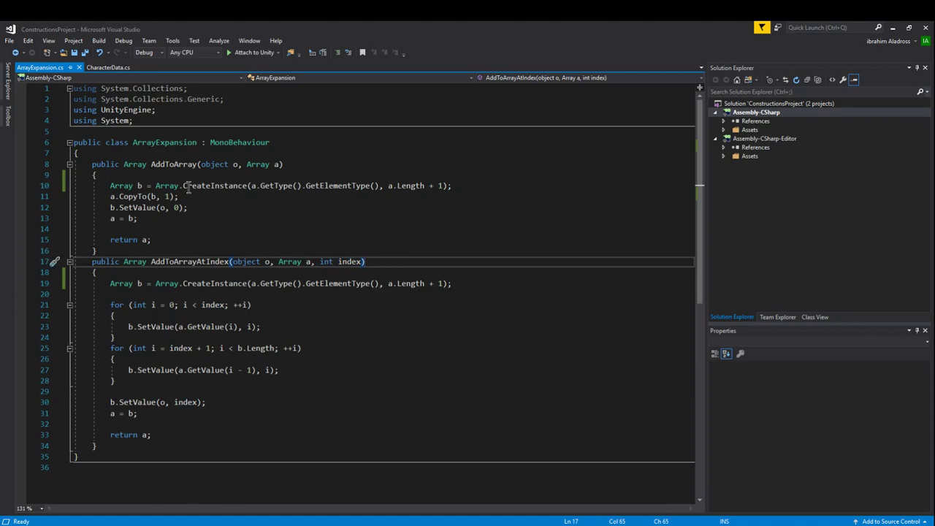
mouse_move(394, 172)
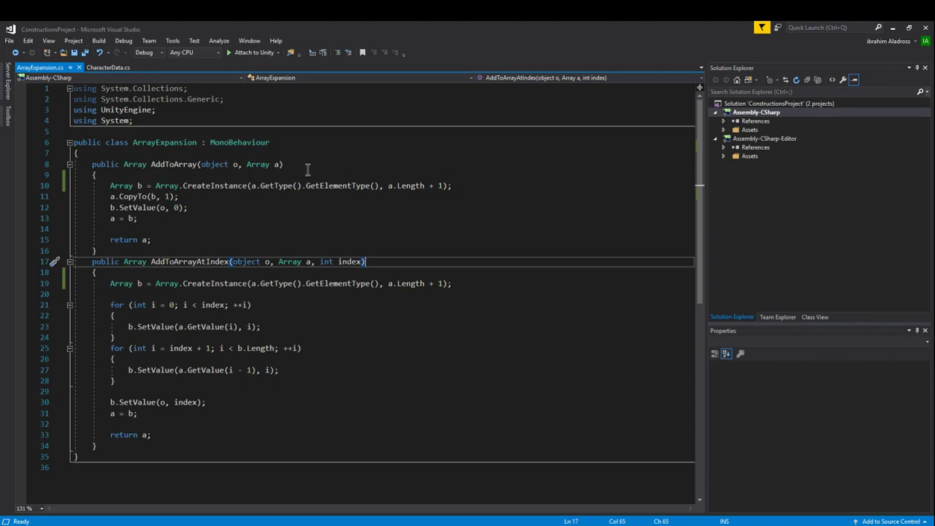
mouse_move(318, 214)
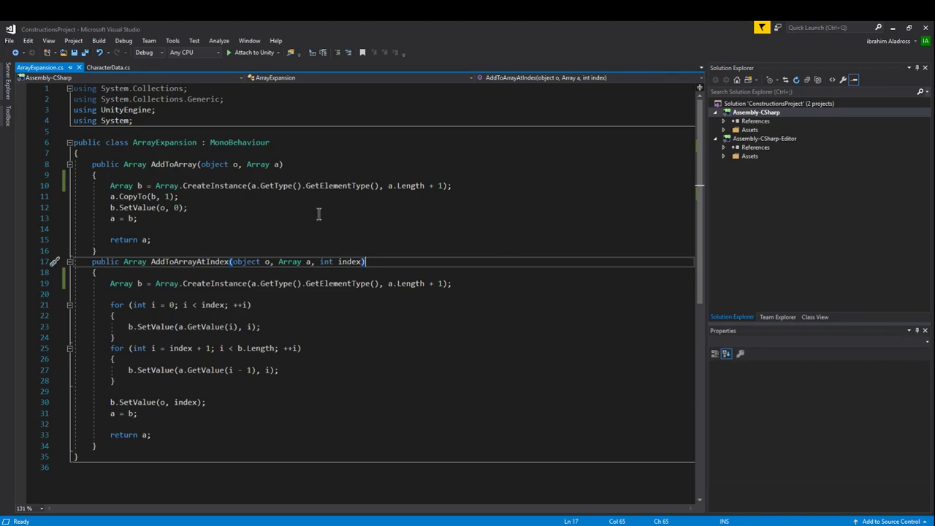
mouse_move(368, 292)
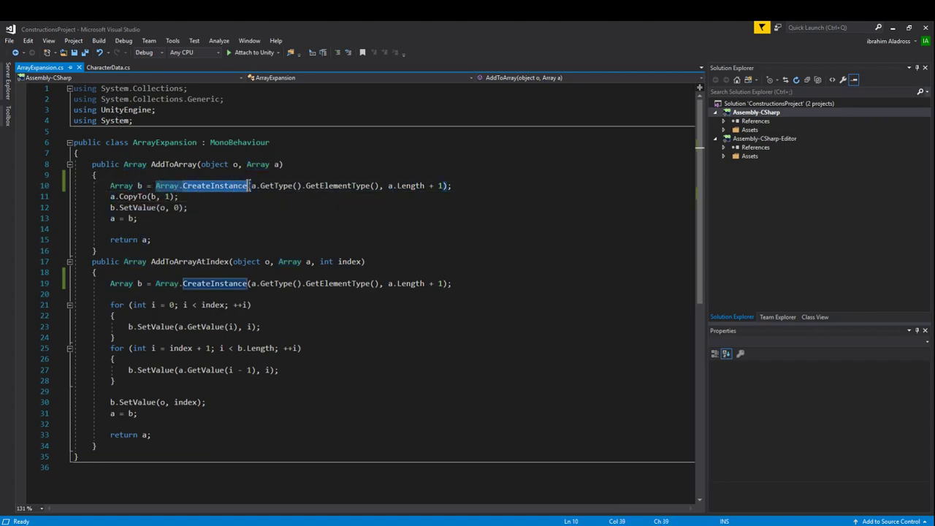
mouse_move(251, 184)
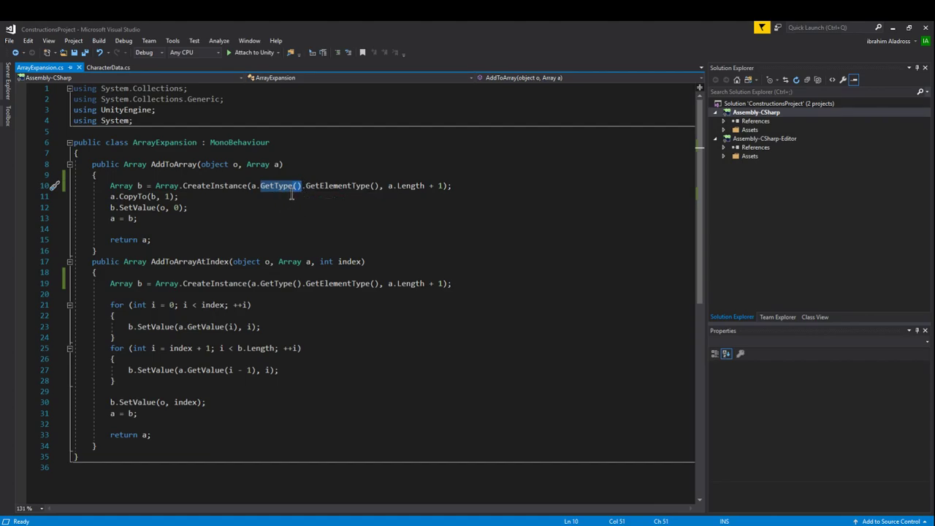
mouse_move(276, 186)
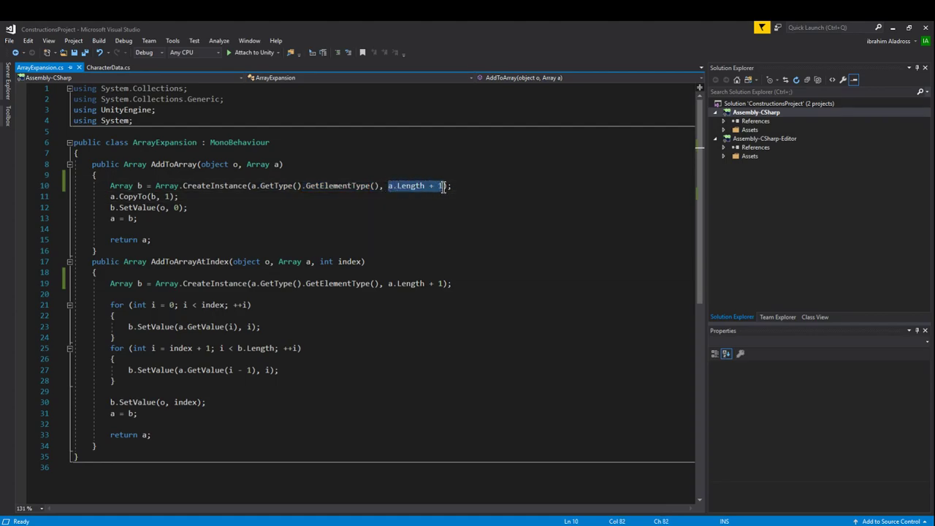
mouse_move(459, 193)
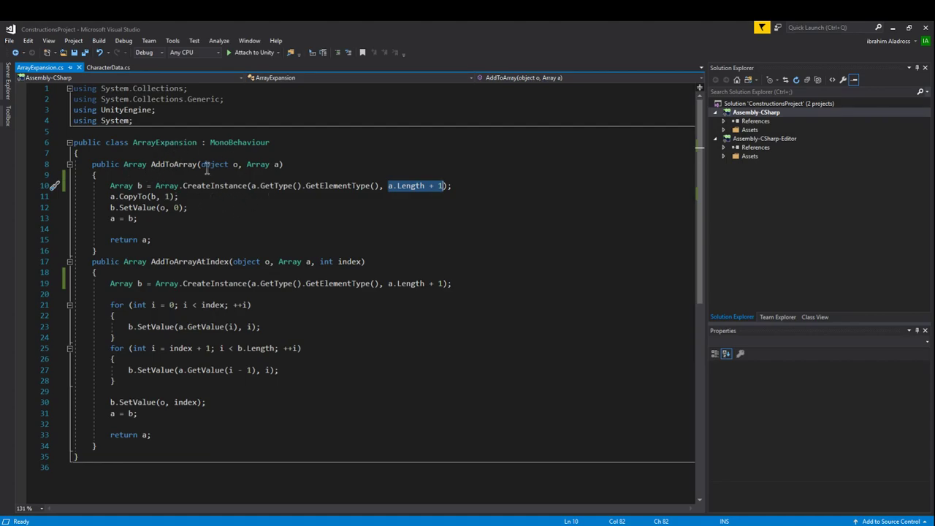
double_click(213, 163)
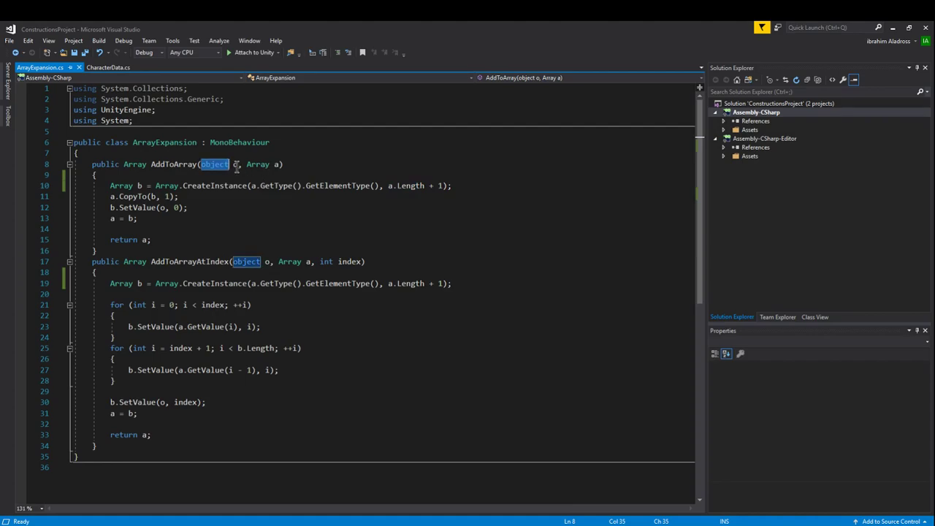
mouse_move(213, 163)
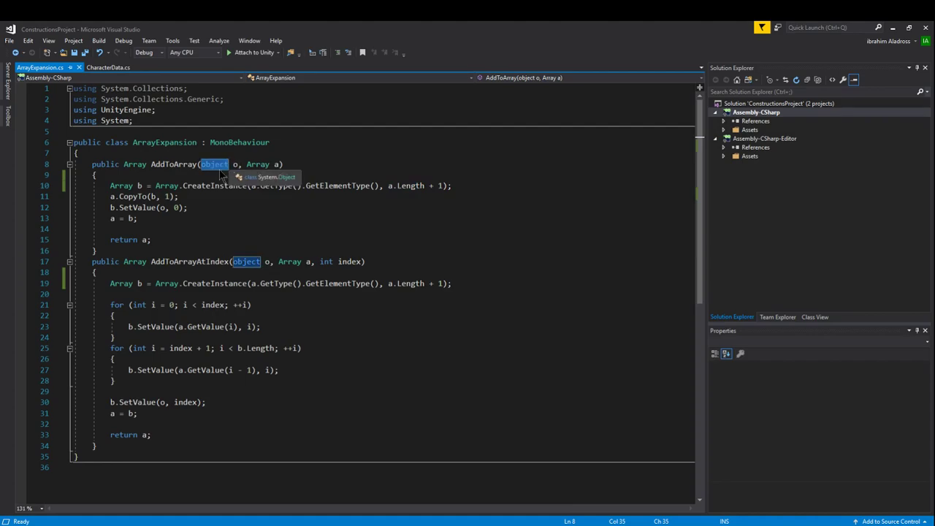
mouse_move(237, 172)
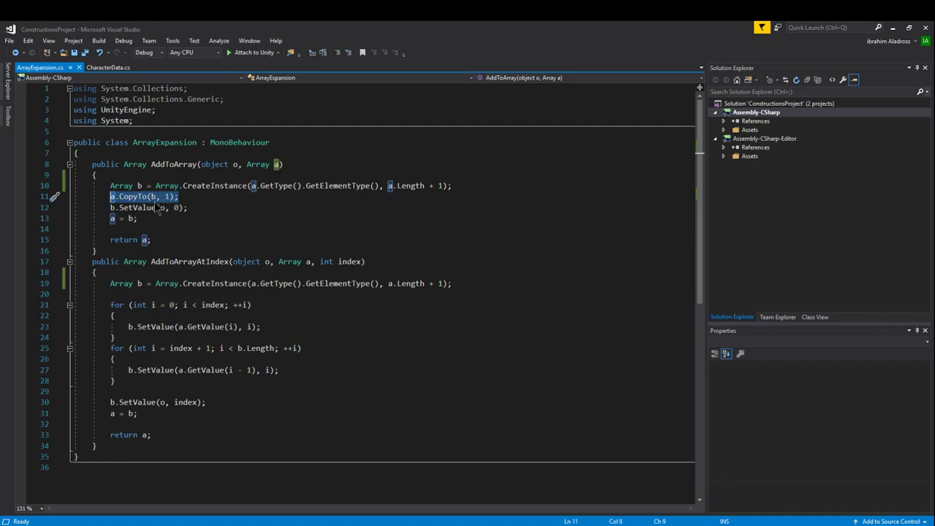
mouse_move(162, 207)
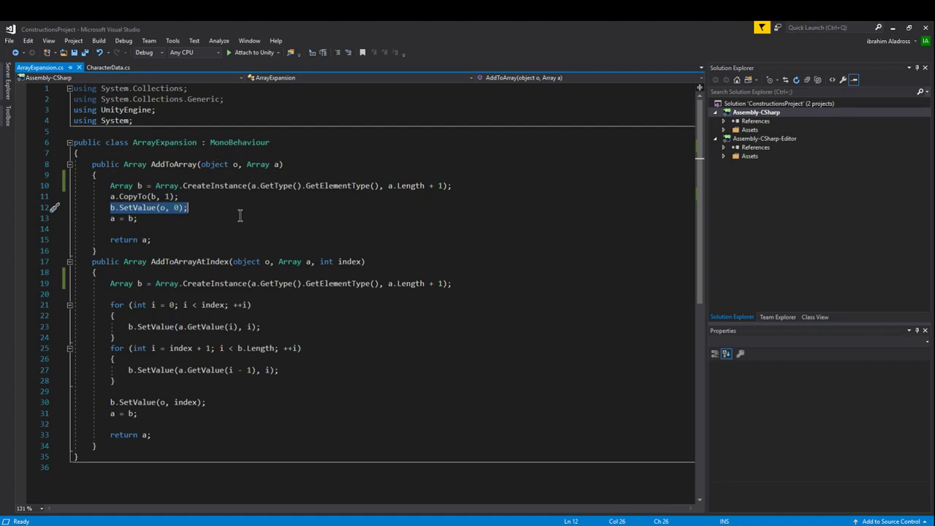
mouse_move(207, 215)
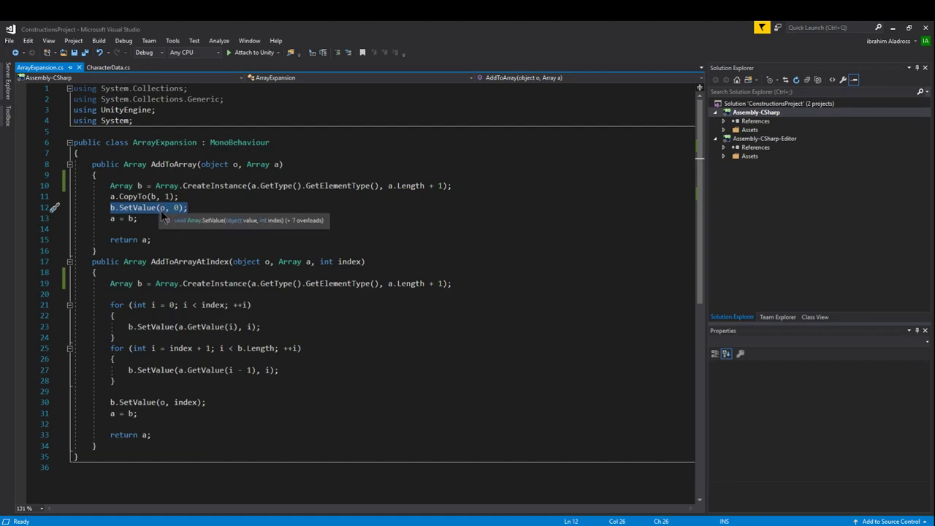
mouse_move(340, 215)
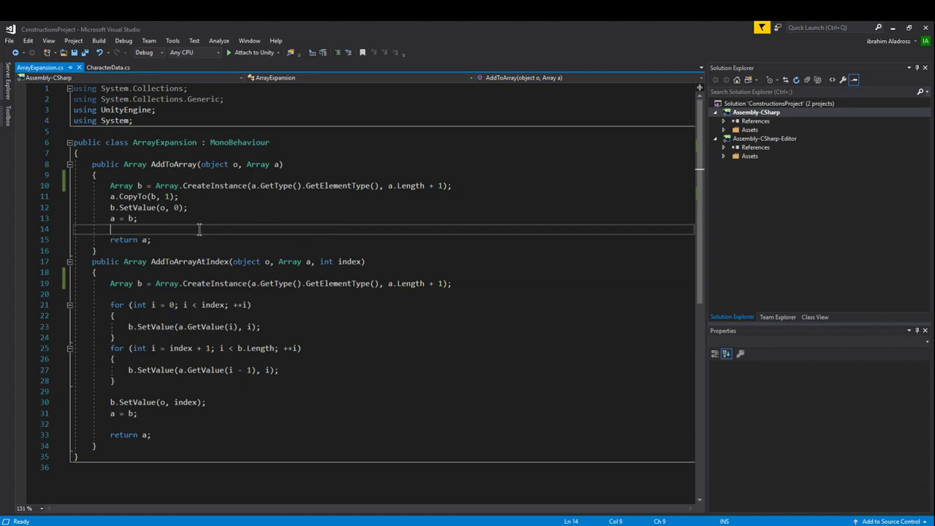
mouse_move(53, 338)
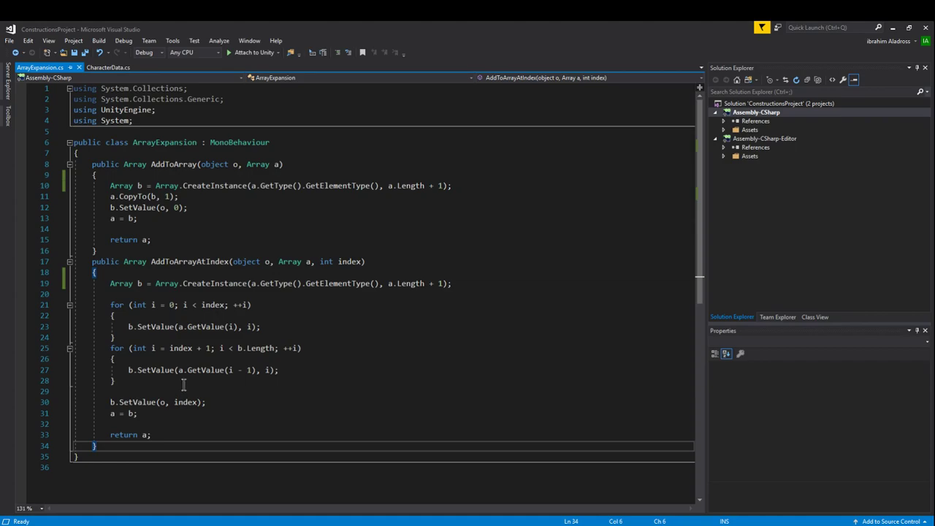
mouse_move(301, 310)
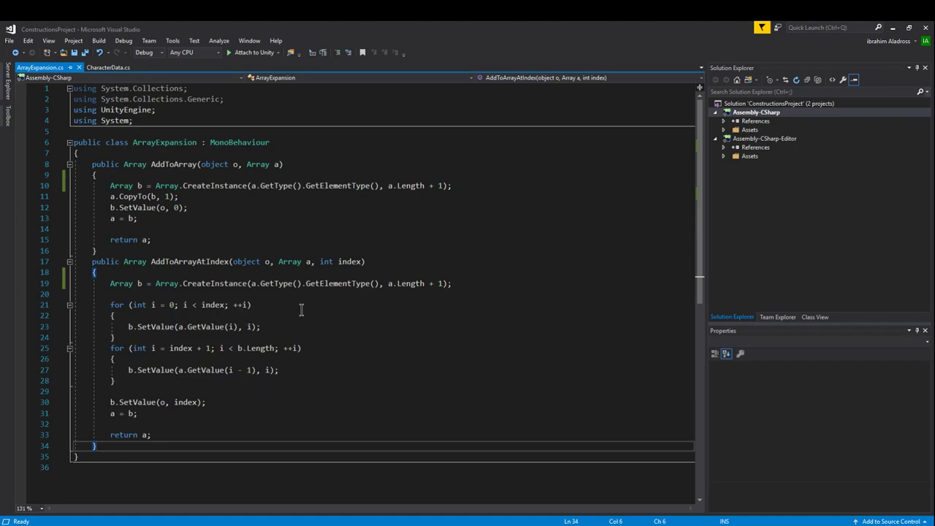
mouse_move(207, 392)
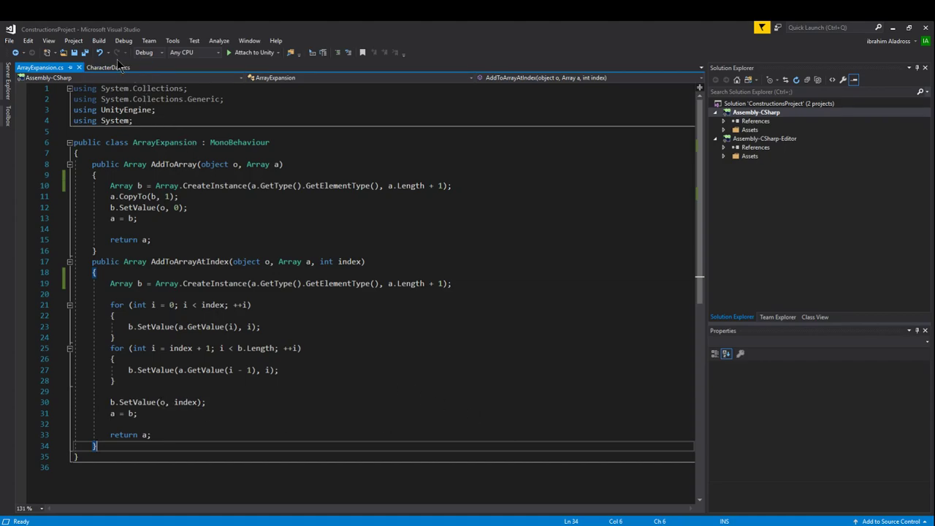
click(108, 67)
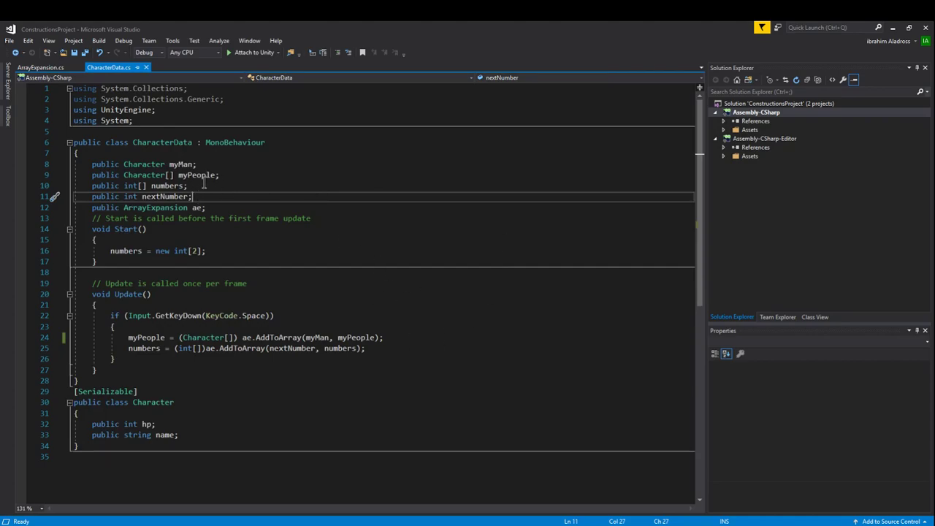
mouse_move(292, 196)
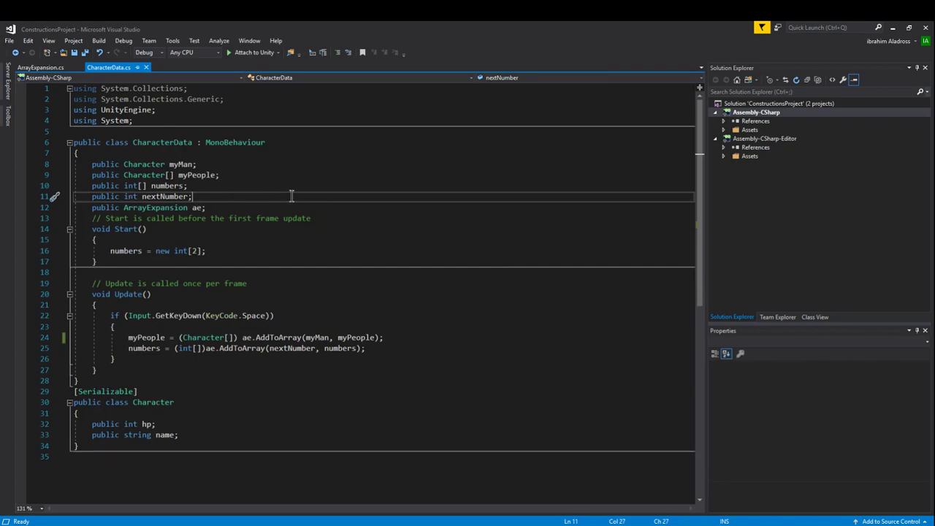
mouse_move(228, 250)
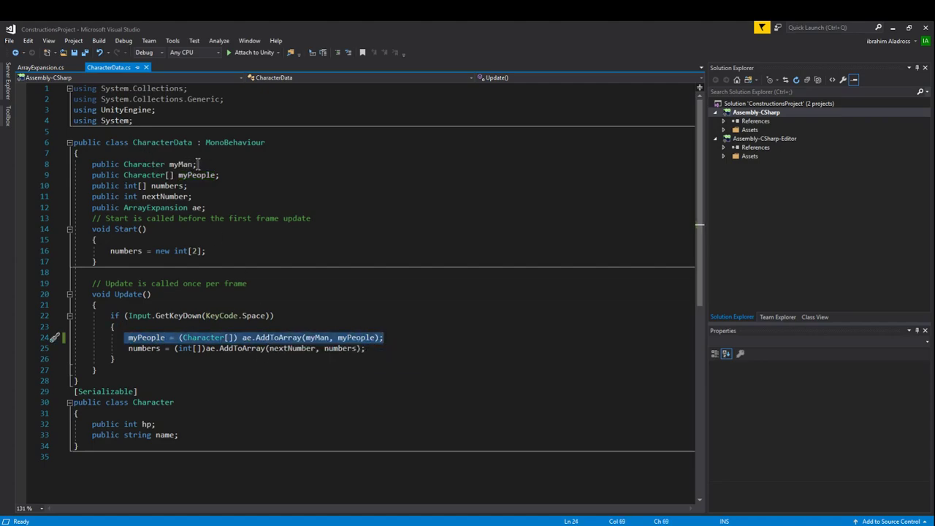
mouse_move(292, 348)
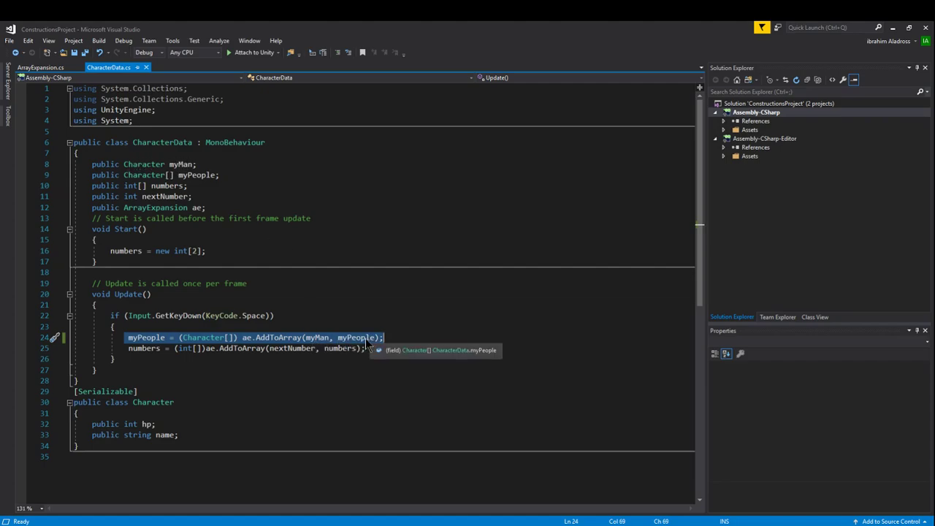
mouse_move(125, 349)
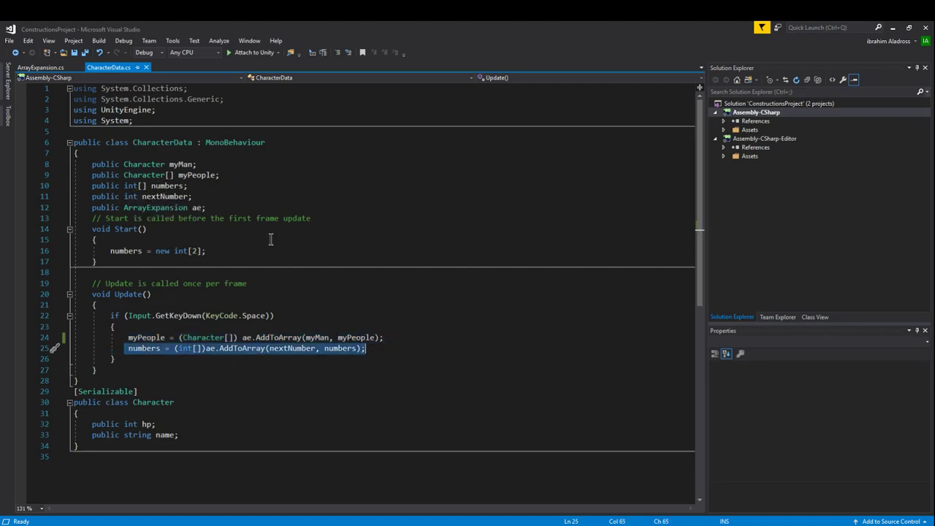
mouse_move(162, 185)
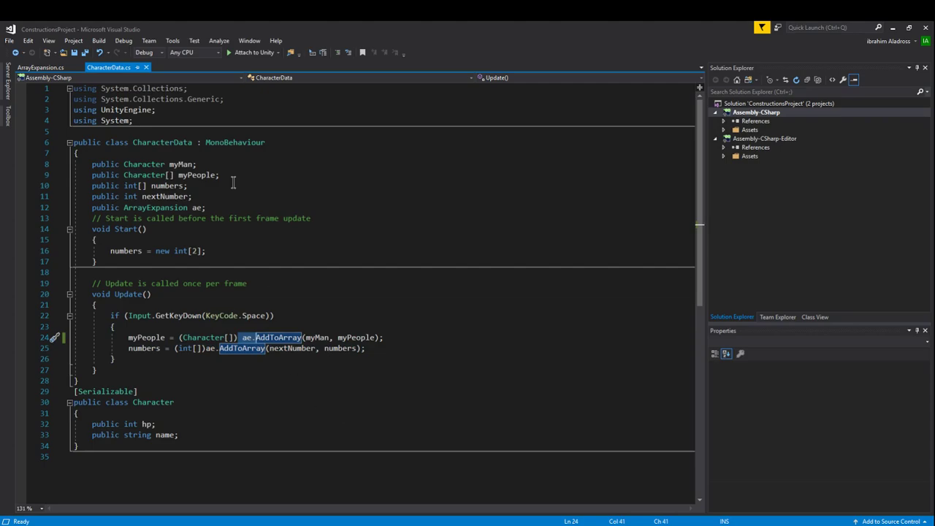
click(41, 67)
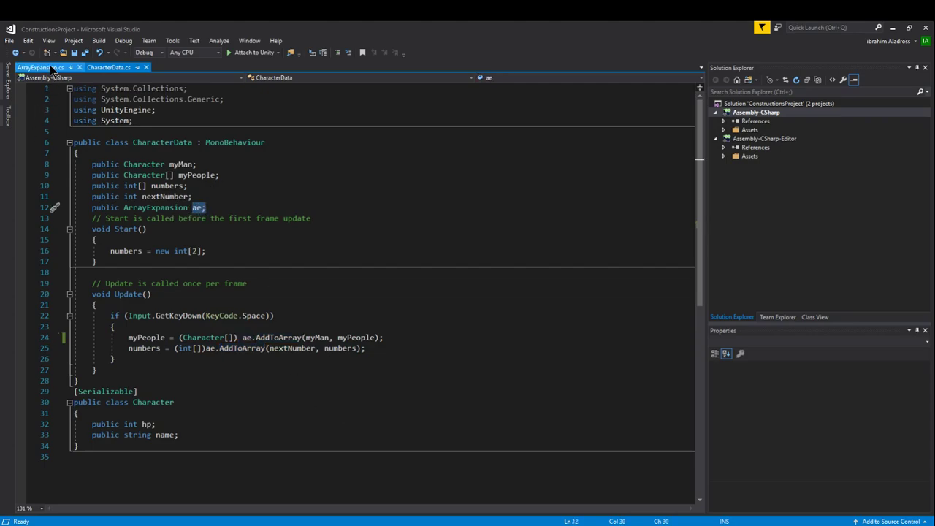
click(41, 67)
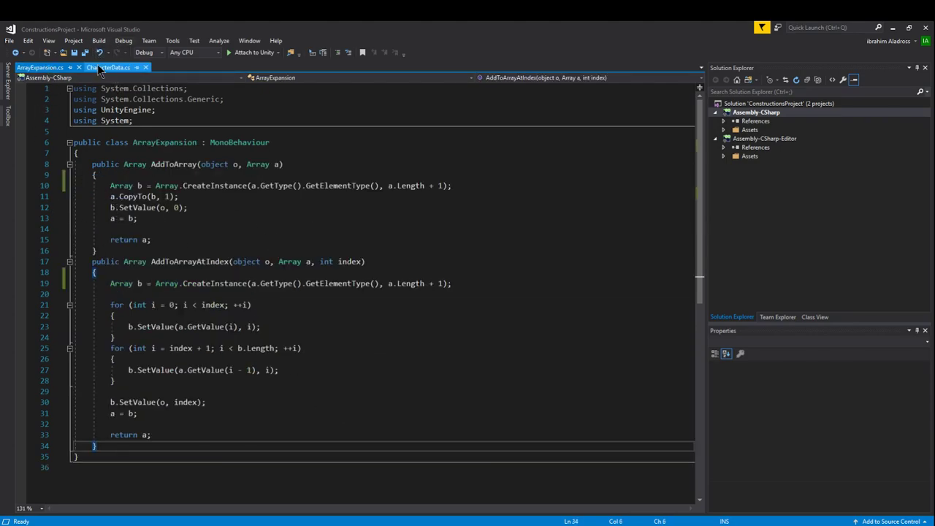
click(108, 68)
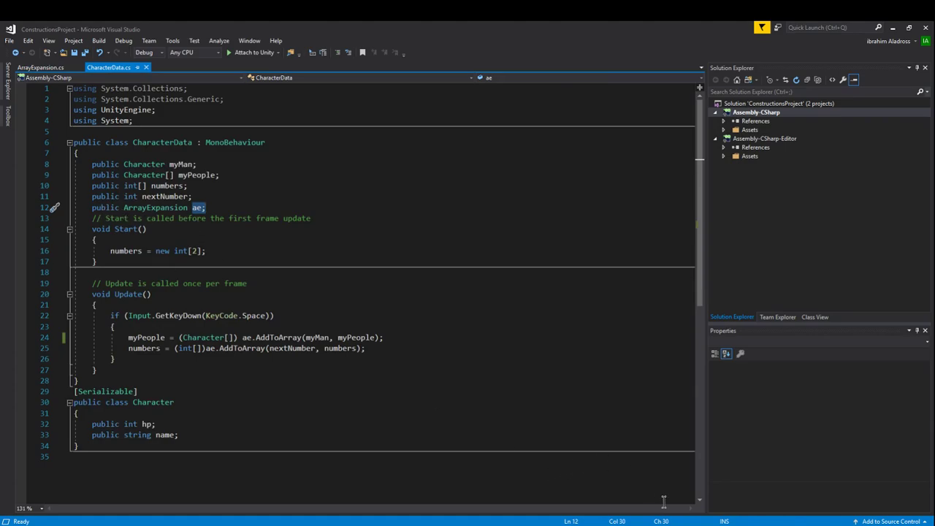
mouse_move(236, 334)
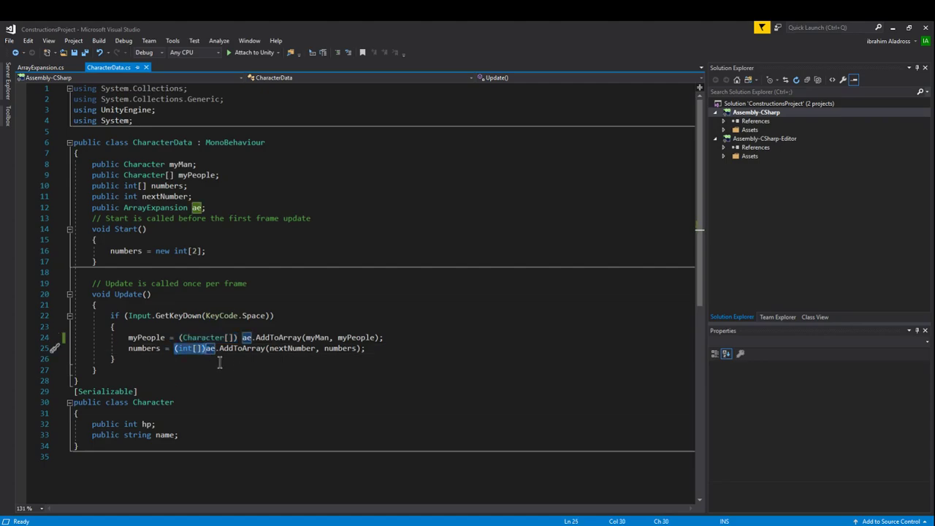
mouse_move(211, 358)
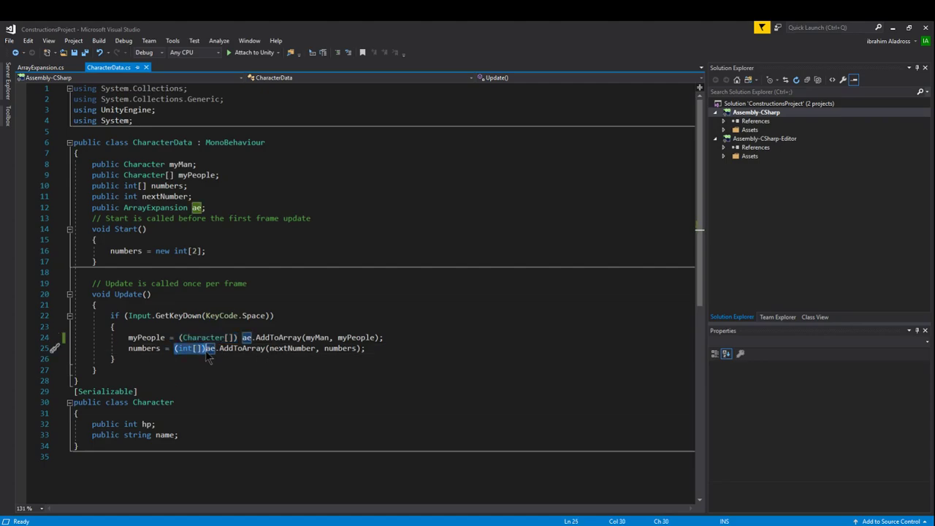
click(41, 67)
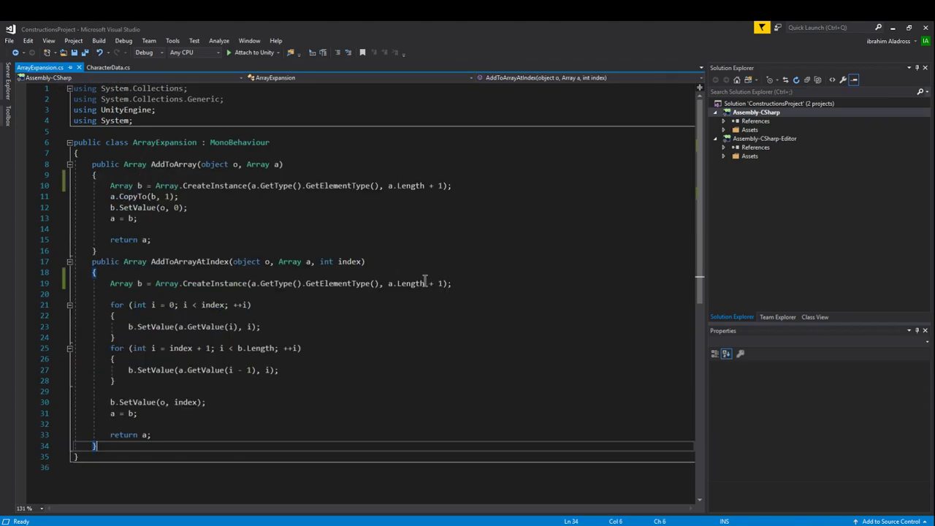
mouse_move(108, 68)
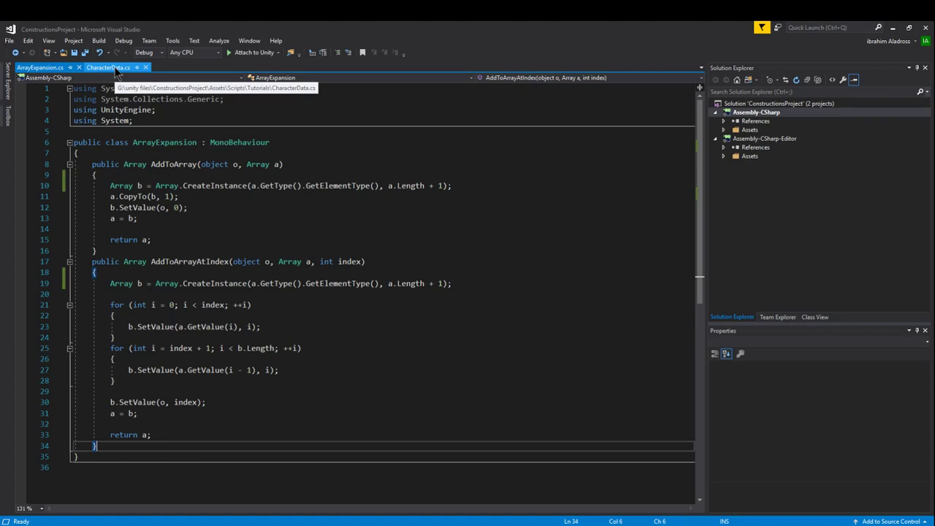
click(108, 67)
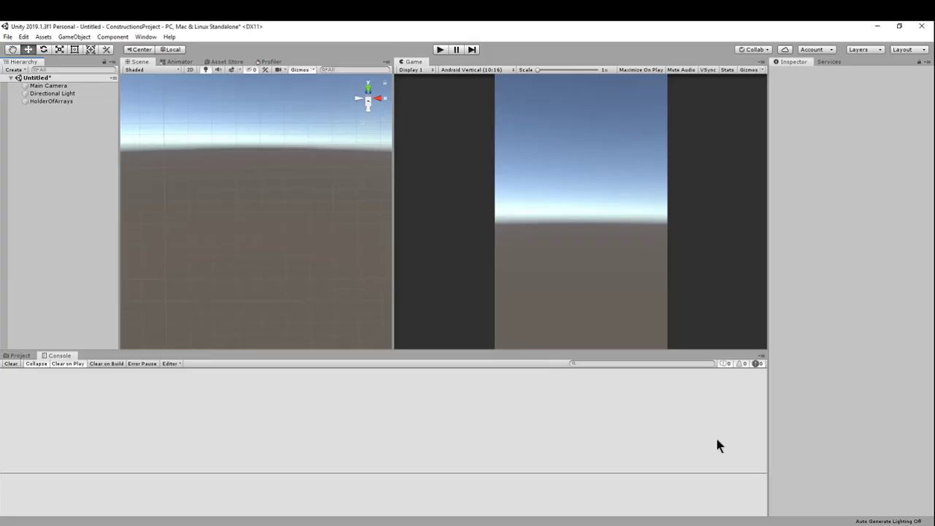
click(51, 100)
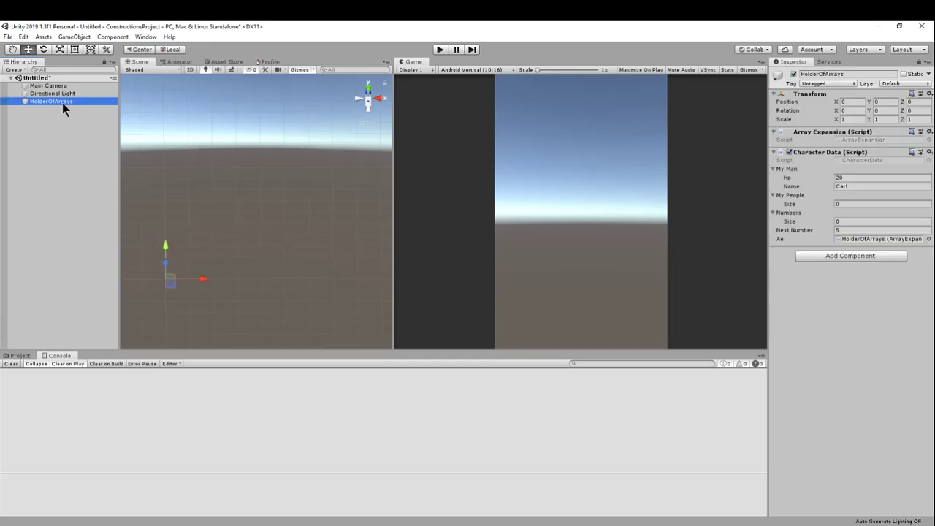
mouse_move(64, 110)
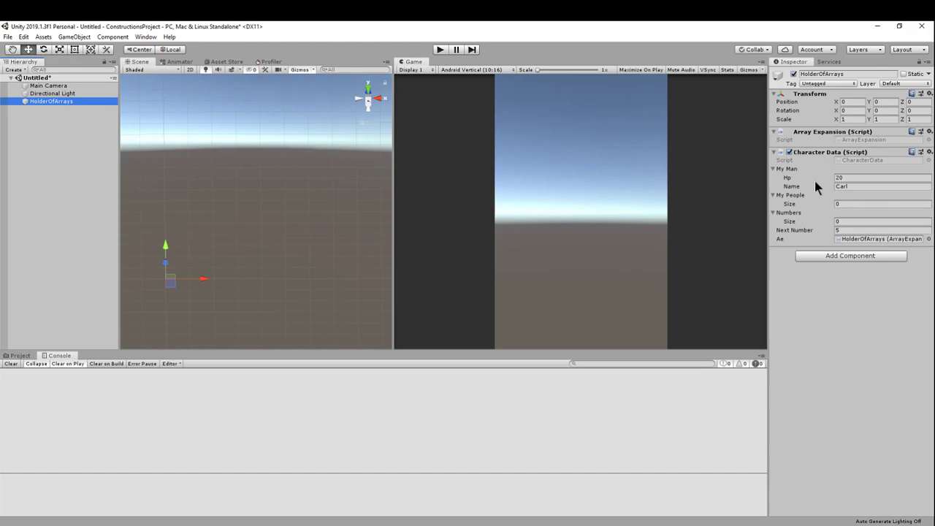
mouse_move(846, 168)
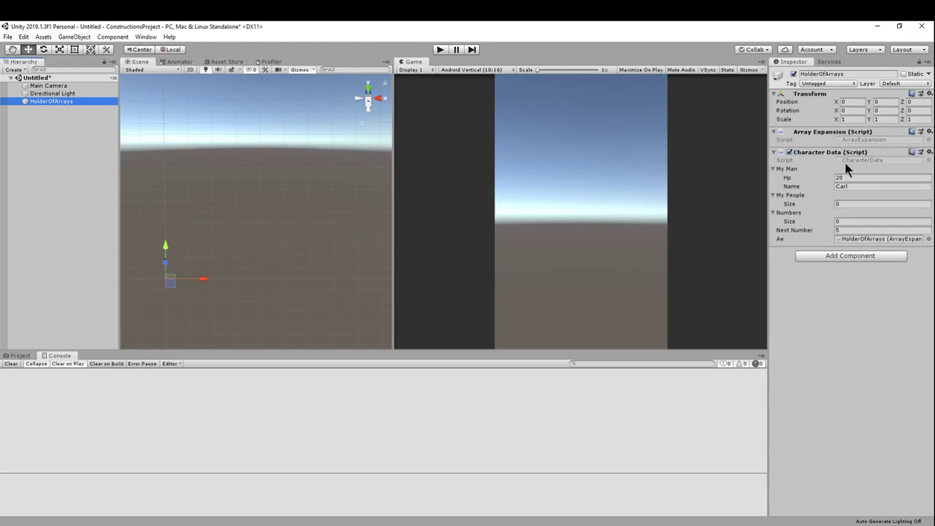
mouse_move(838, 138)
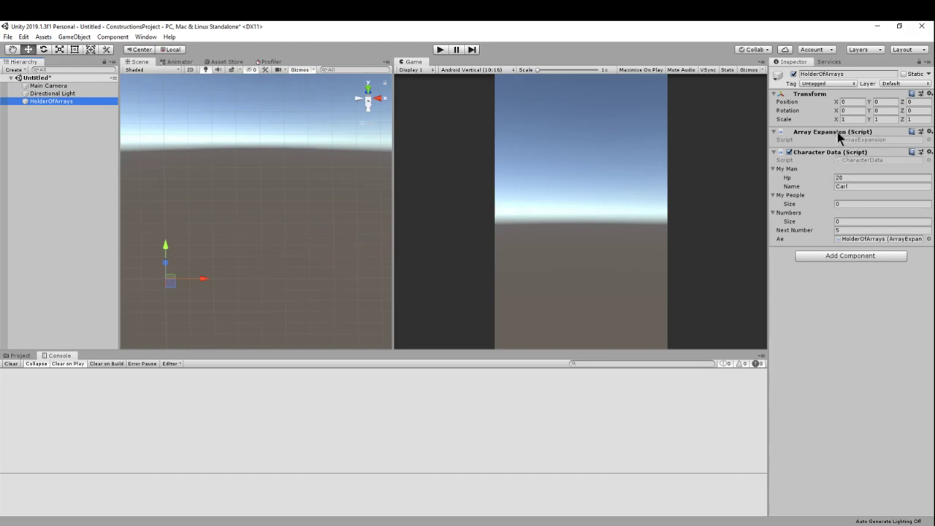
mouse_move(851, 140)
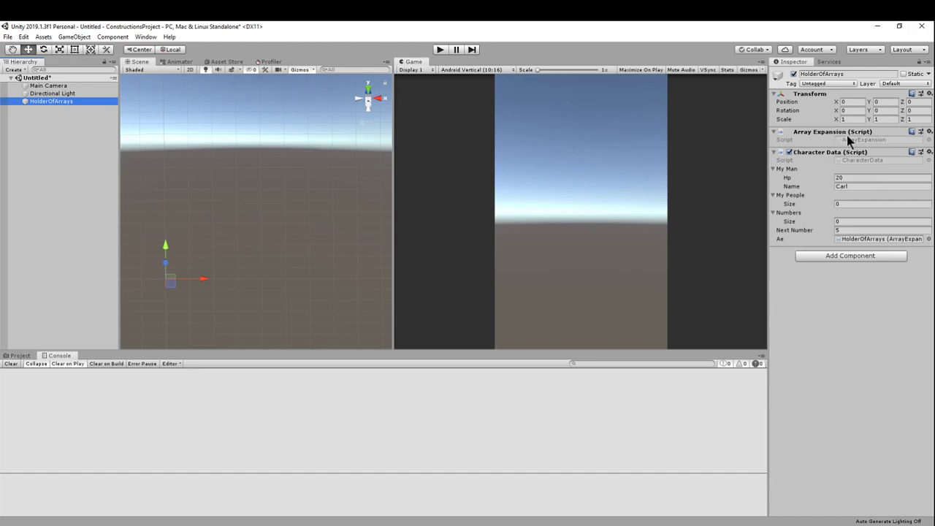
mouse_move(850, 146)
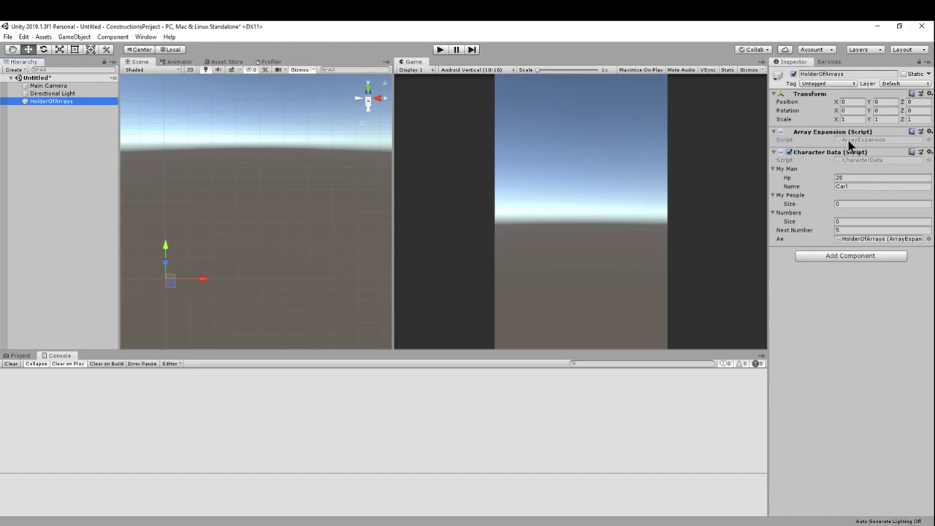
mouse_move(830, 153)
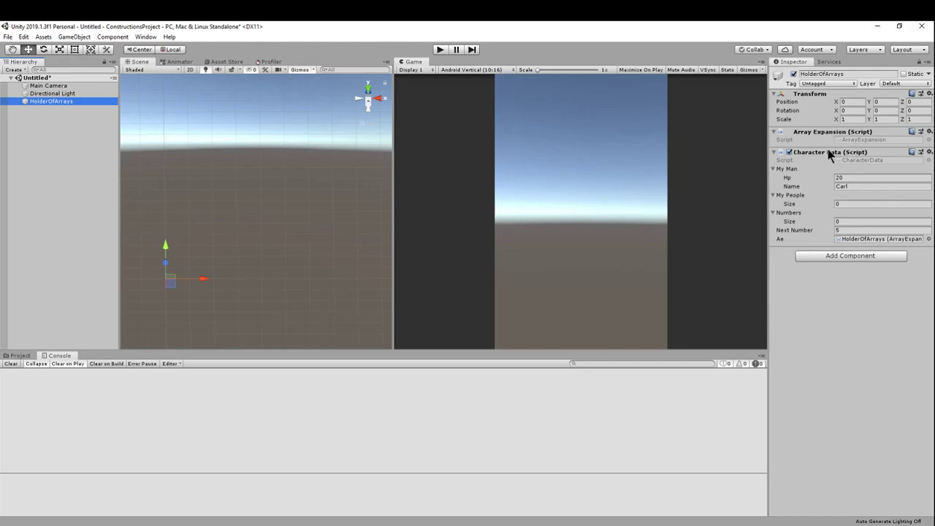
mouse_move(850, 143)
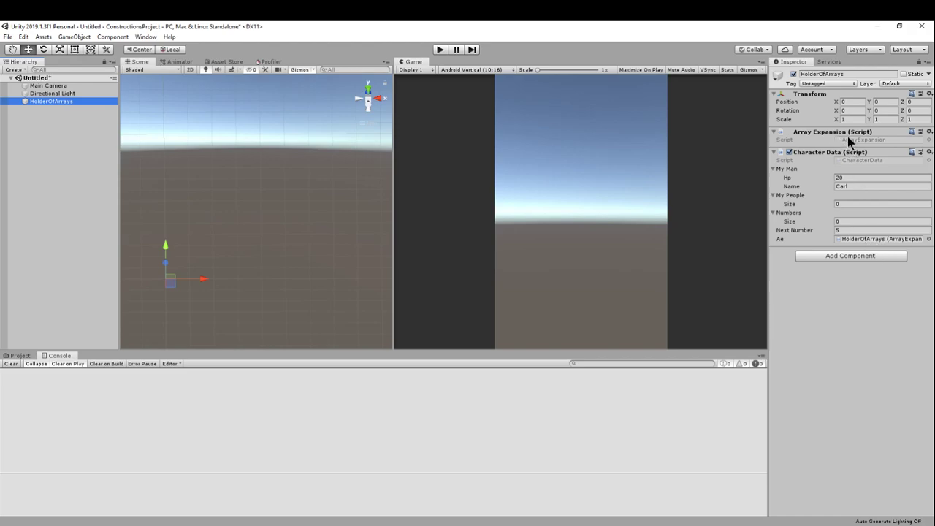
mouse_move(830, 143)
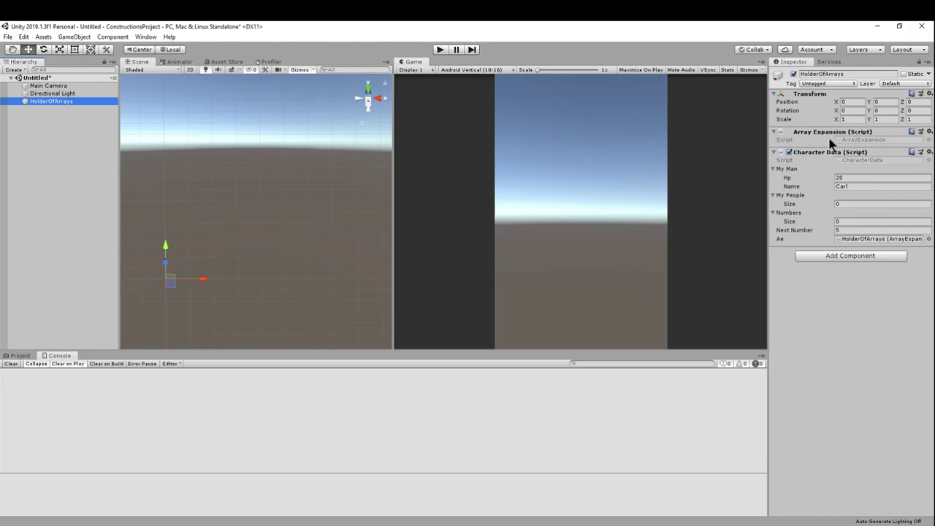
mouse_move(853, 144)
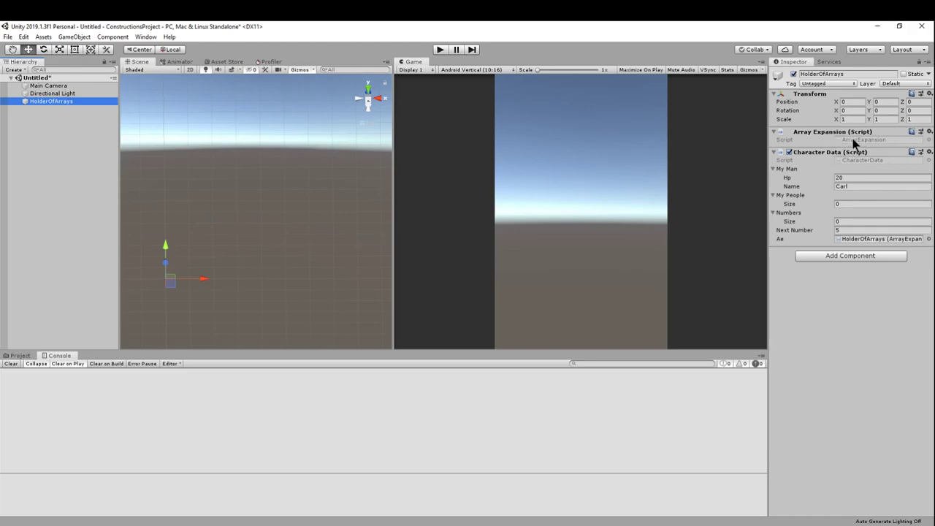
mouse_move(821, 169)
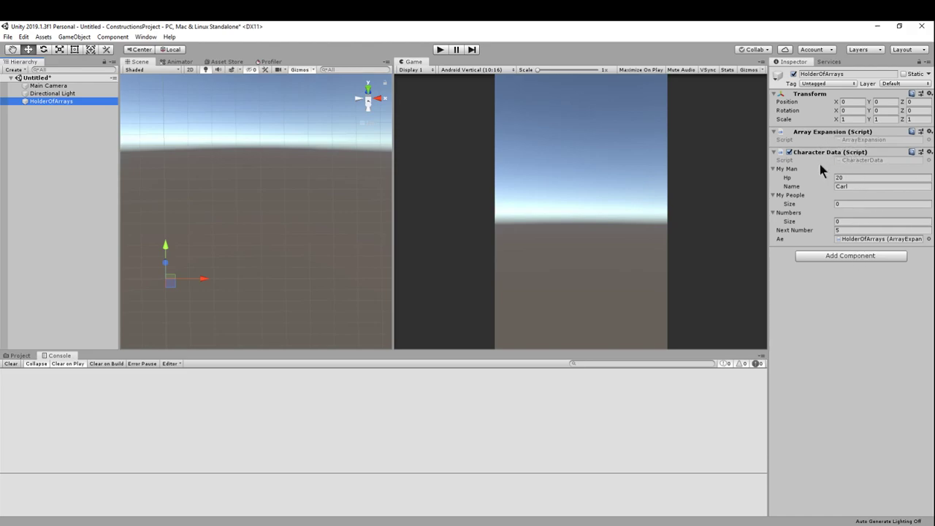
mouse_move(859, 167)
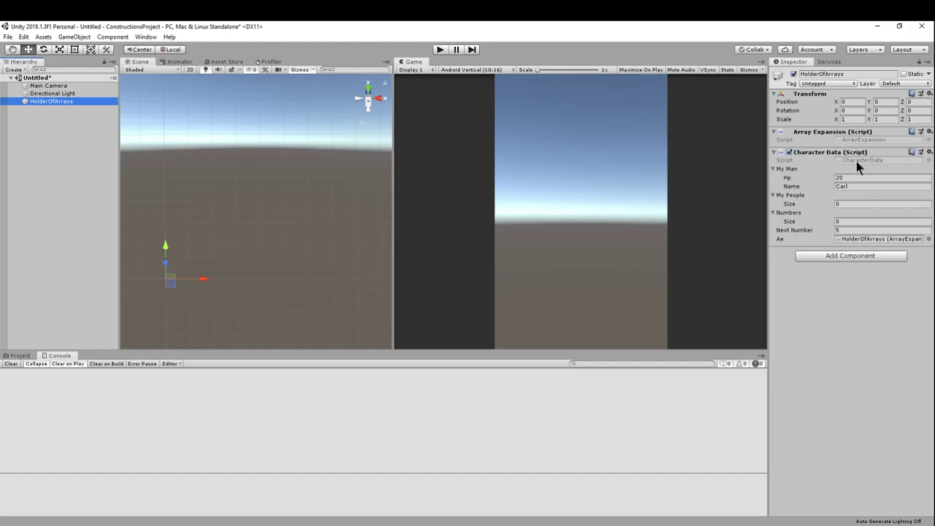
click(882, 178)
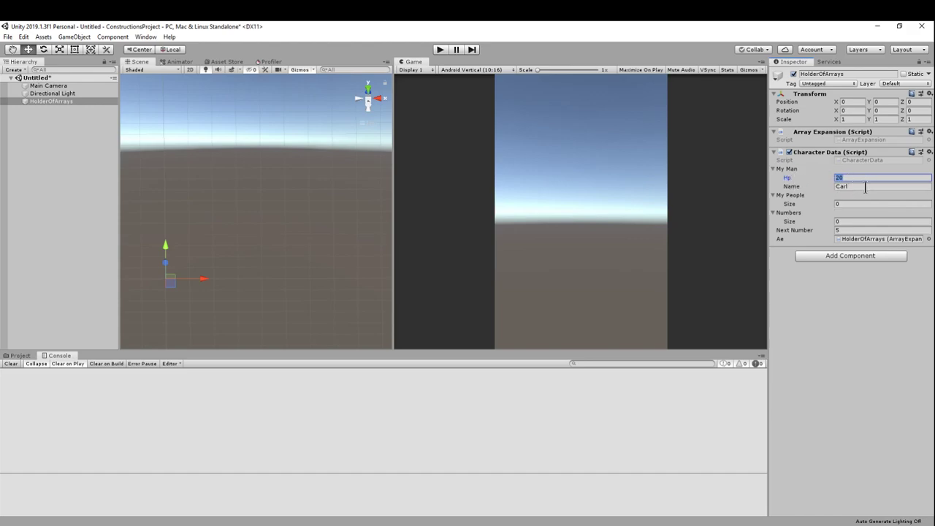
click(883, 231)
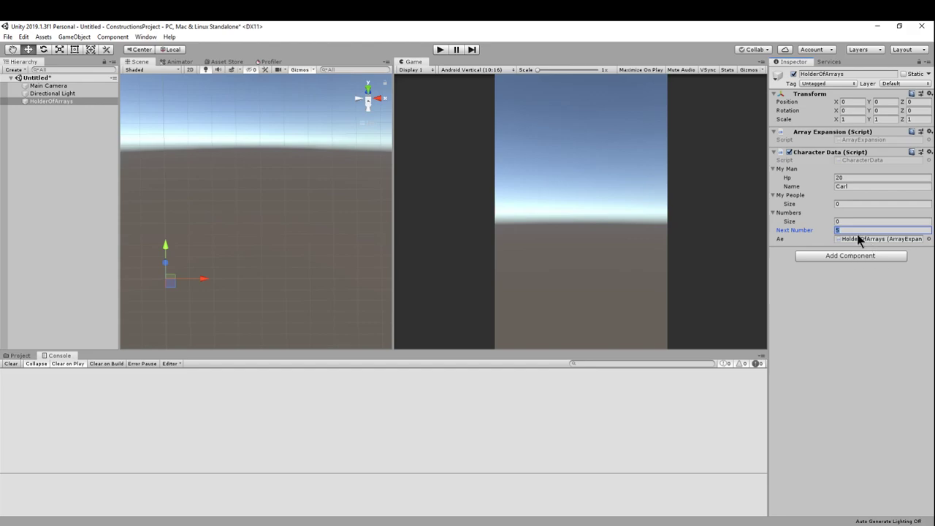
mouse_move(821, 140)
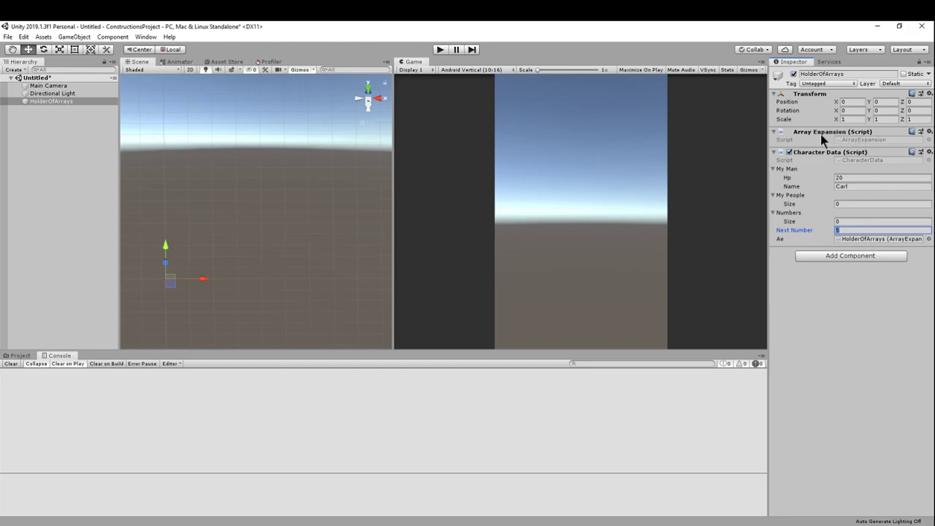
mouse_move(855, 247)
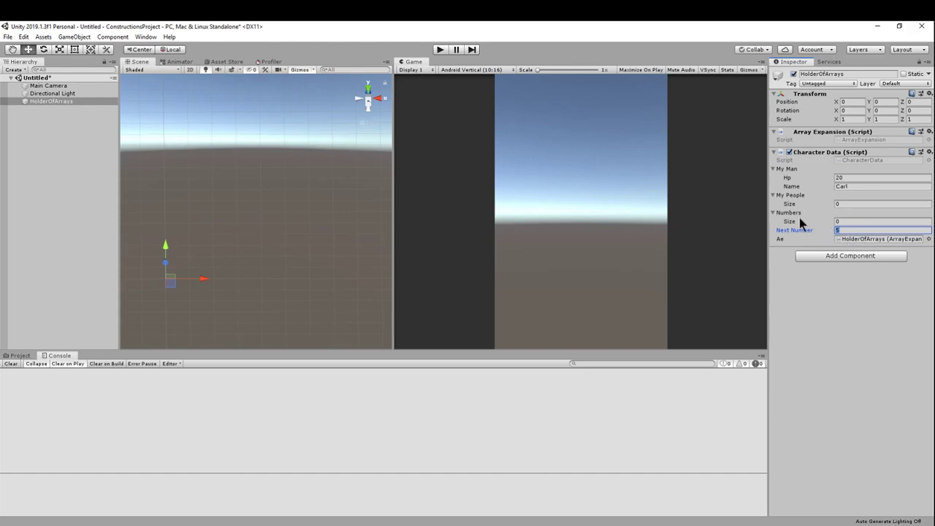
mouse_move(792, 222)
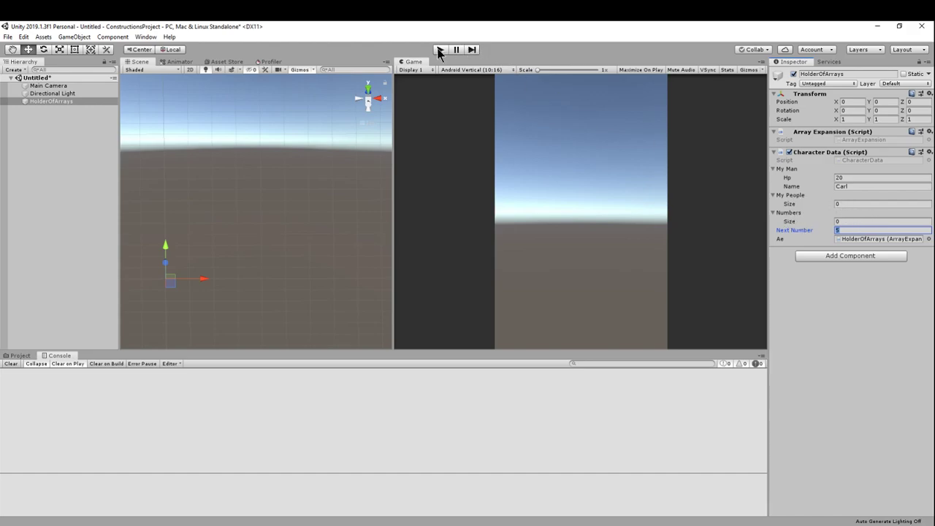
Play the scene and press Space so My People gains Carl and Numbers grows to three elements
click(440, 50)
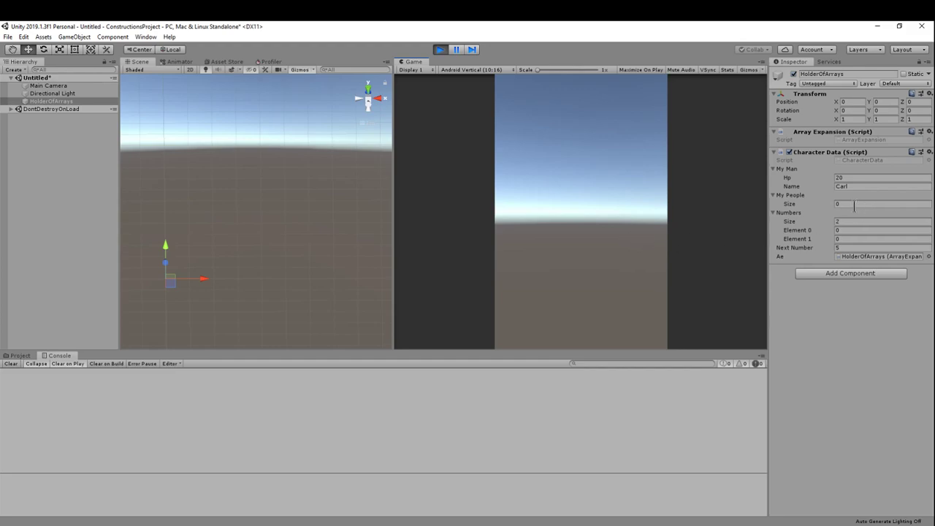
mouse_move(693, 250)
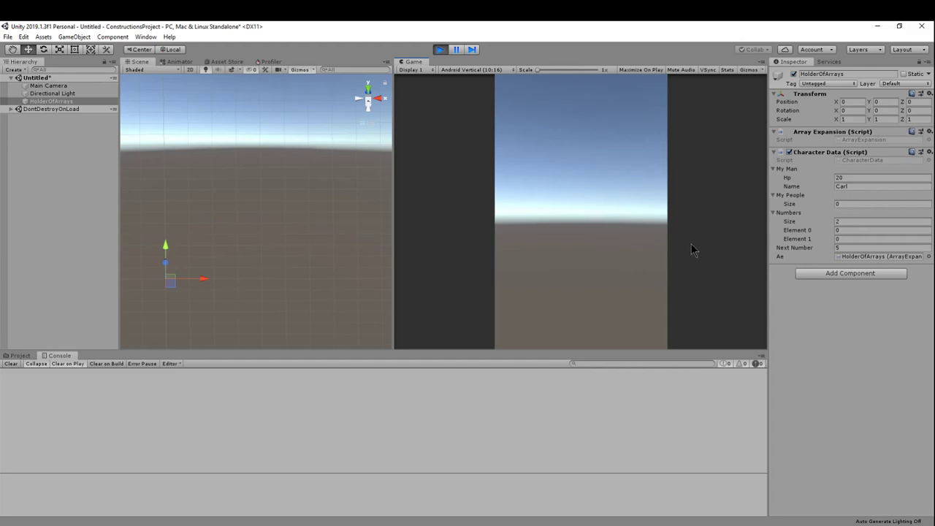
mouse_move(690, 249)
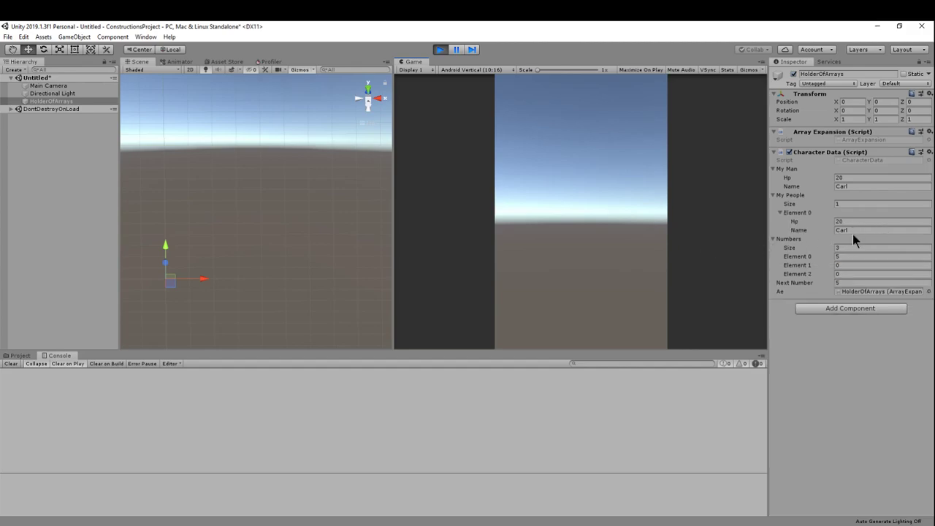
mouse_move(829, 251)
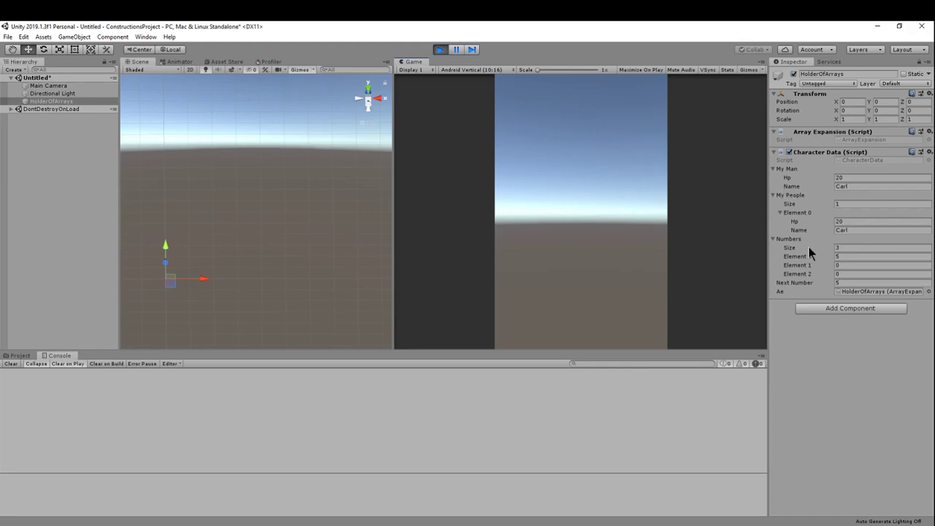
mouse_move(827, 236)
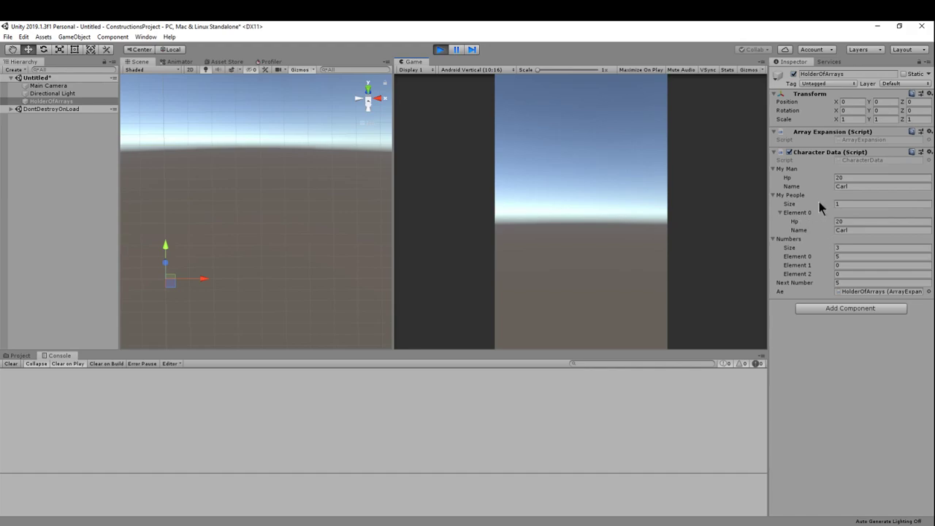
mouse_move(826, 217)
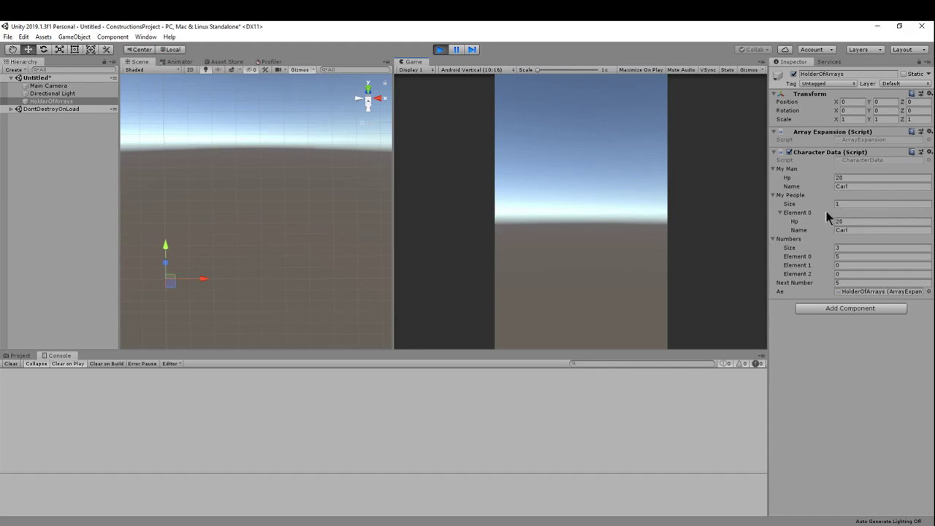
click(877, 284)
text(8)
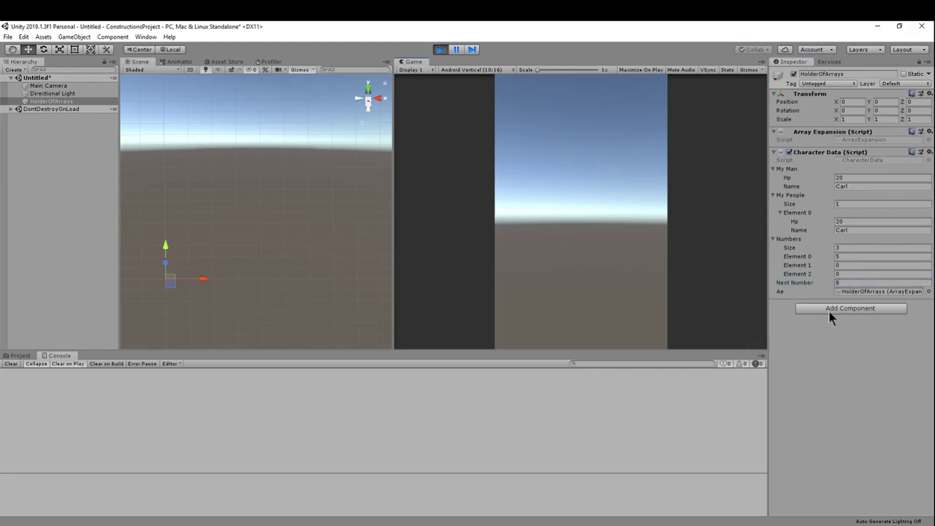
mouse_move(570, 172)
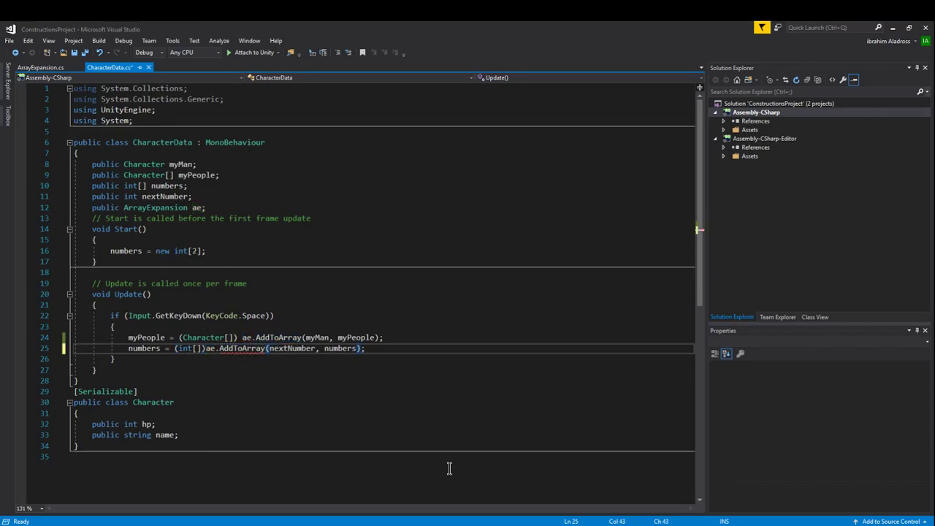
Change the numbers line to AddToArrayAtIndex(nextNumber, numbers, 3) in CharacterData's Update
text(AtIndex)
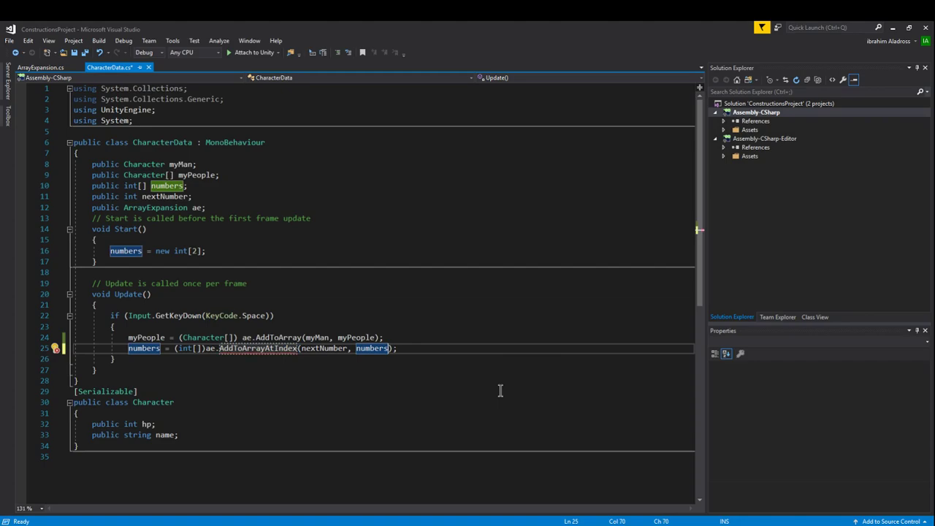
text(,3)
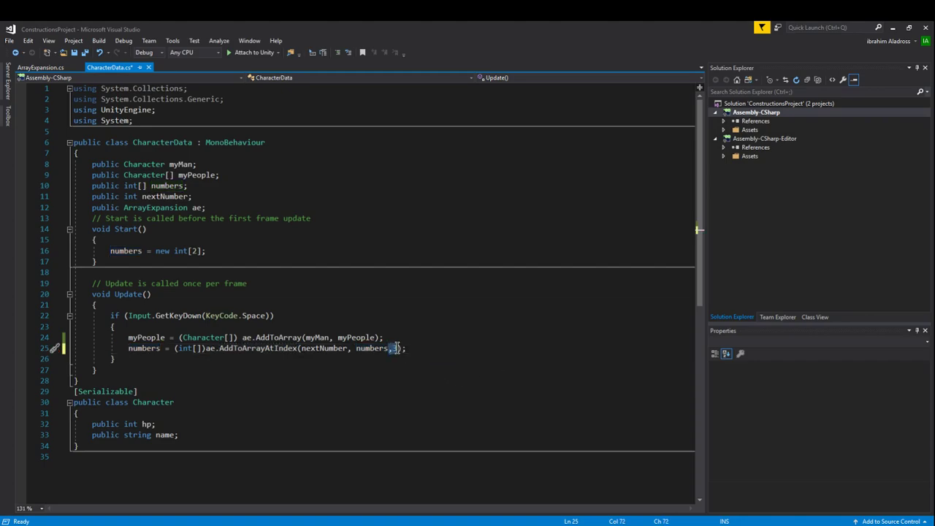
text(3)
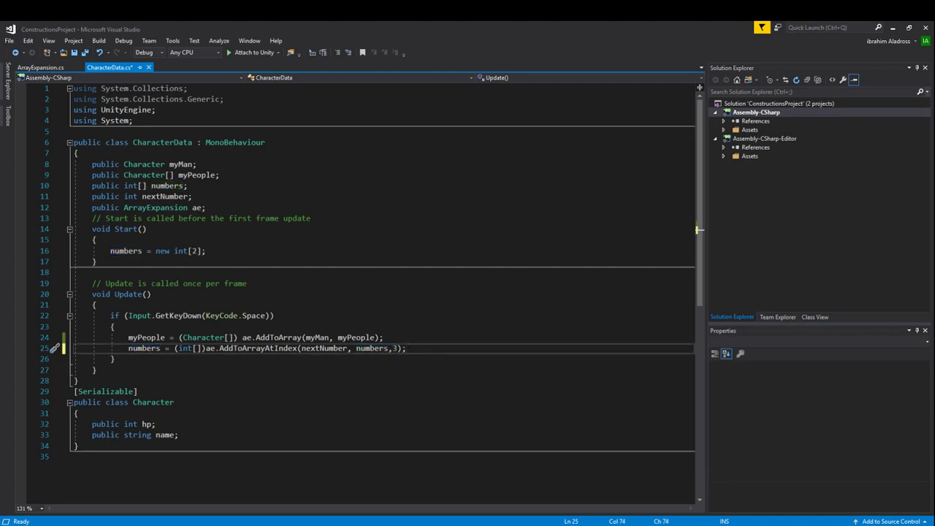
click(41, 68)
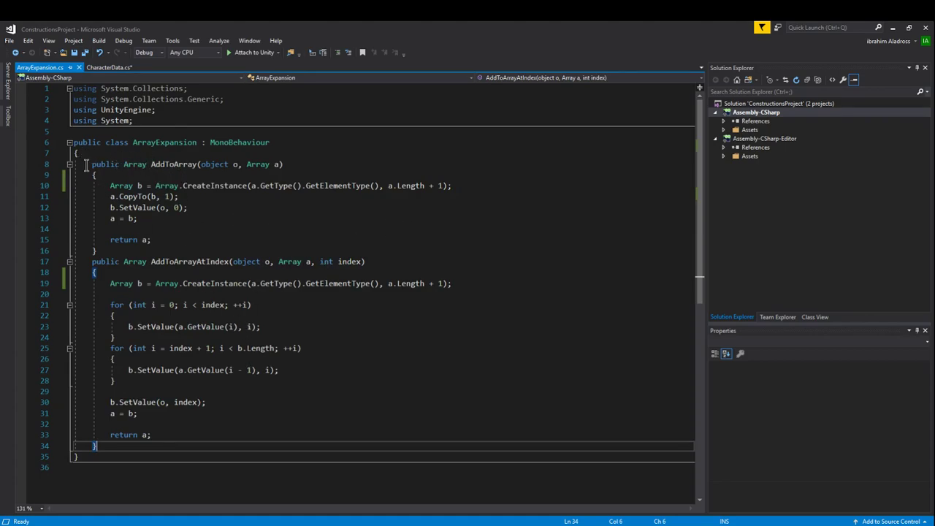
Select the whole AddToArrayAtIndex method in ArrayExpansion for review, then return to CharacterData
drag(92, 164, 96, 252)
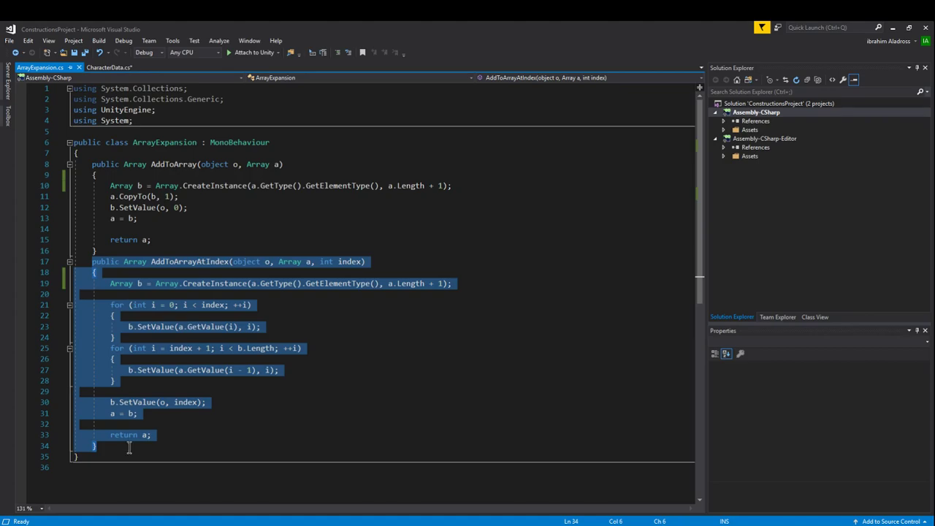
mouse_move(214, 430)
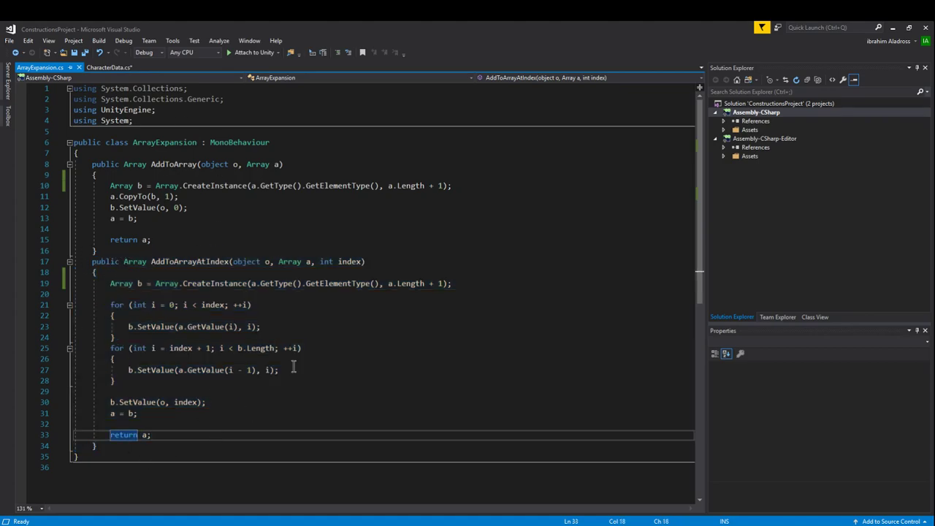
mouse_move(365, 242)
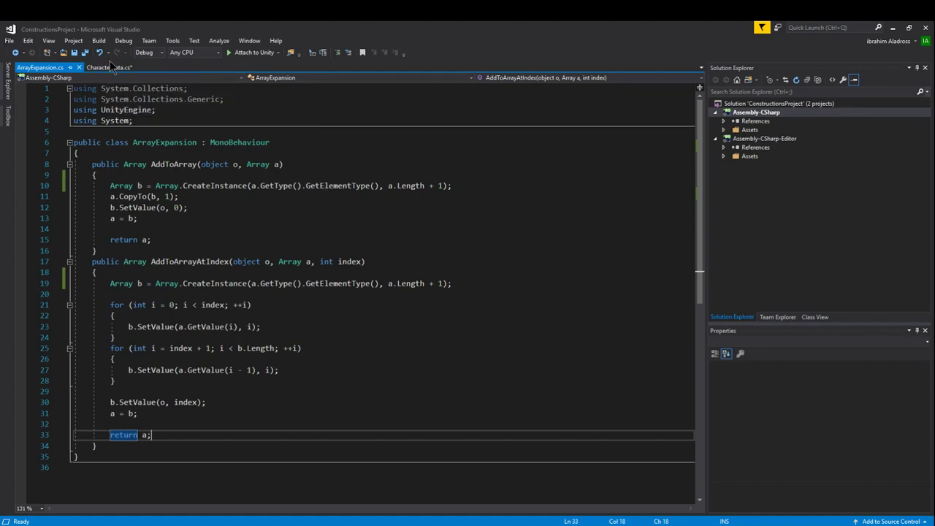
click(110, 67)
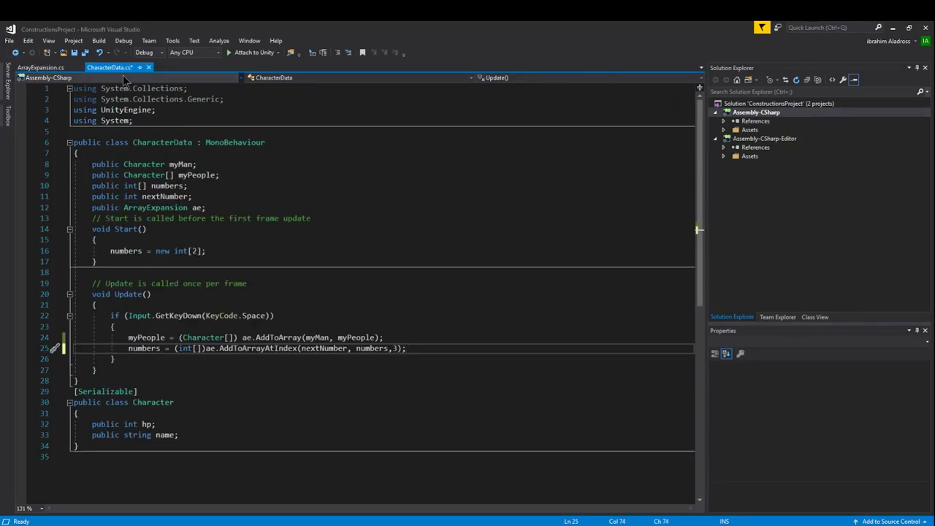
mouse_move(300, 301)
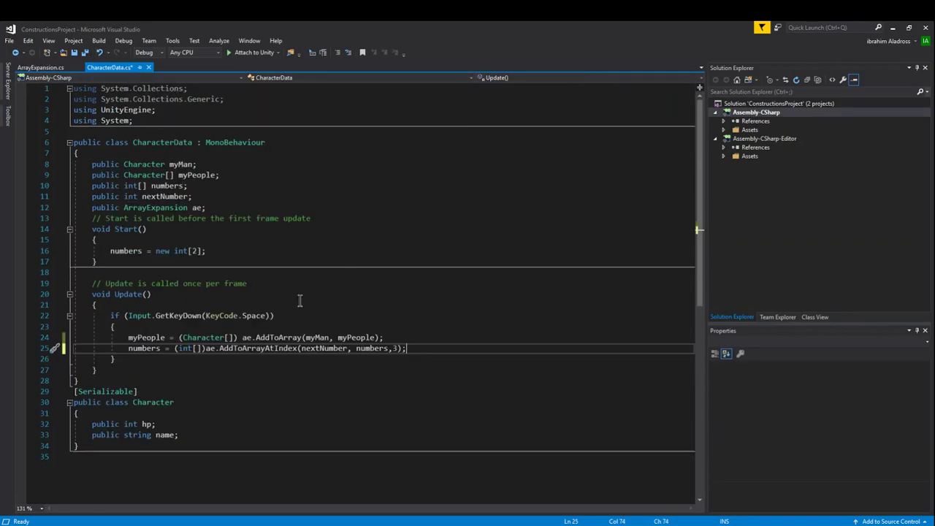